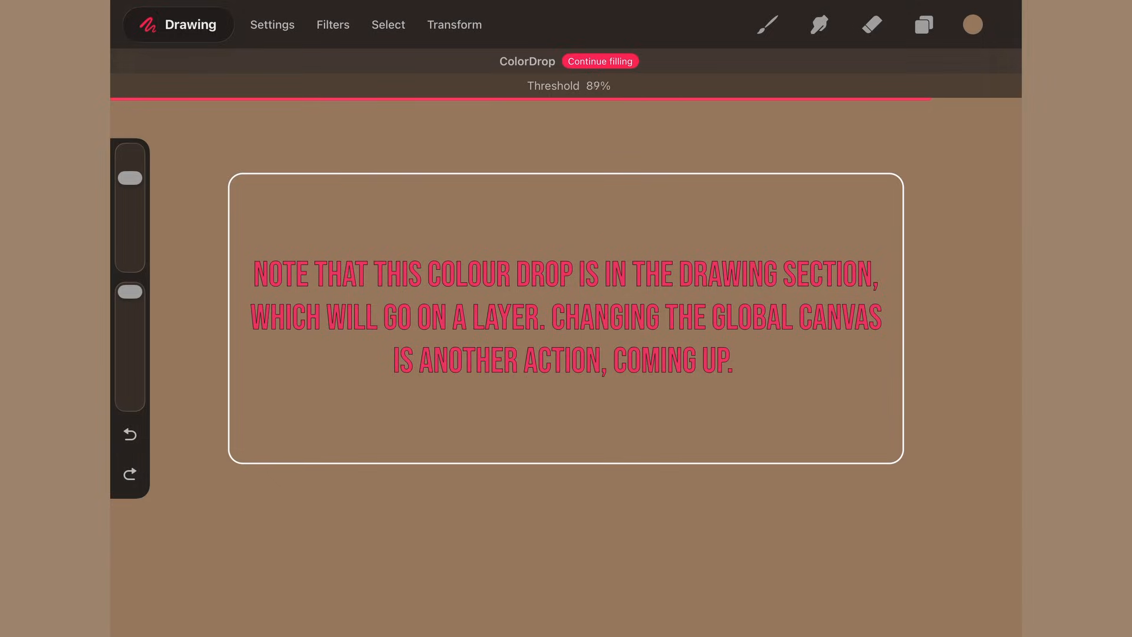
Drop the brown colour swatch onto the canvas to fill the drawing layer
click(598, 61)
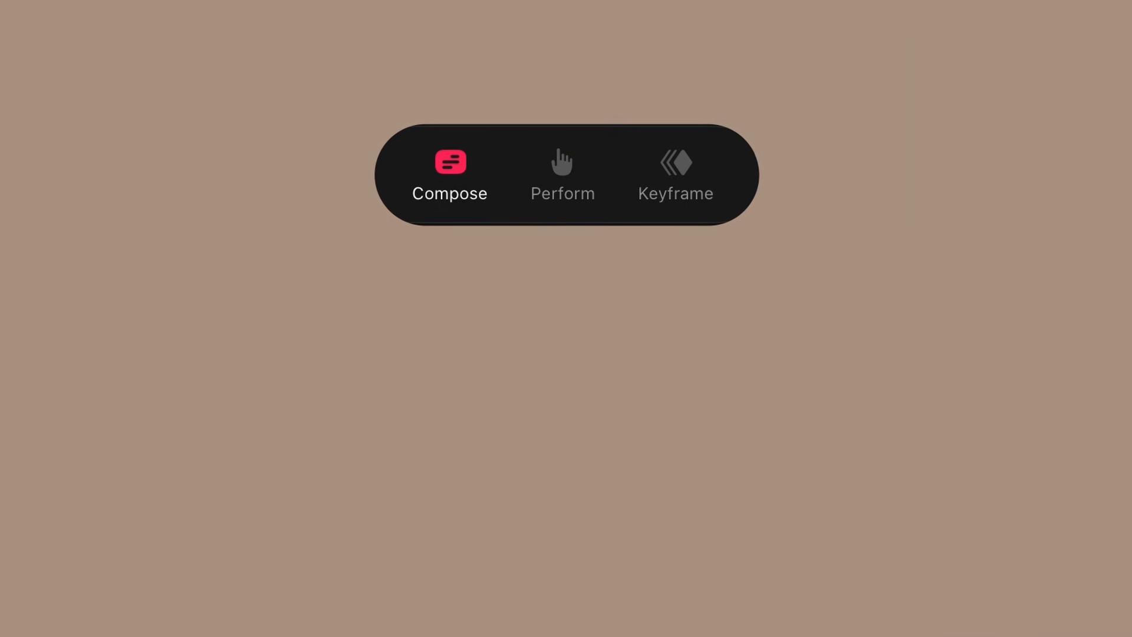
Play the sketch animation in Perform mode, then choose Live Filters for the drawing
click(562, 173)
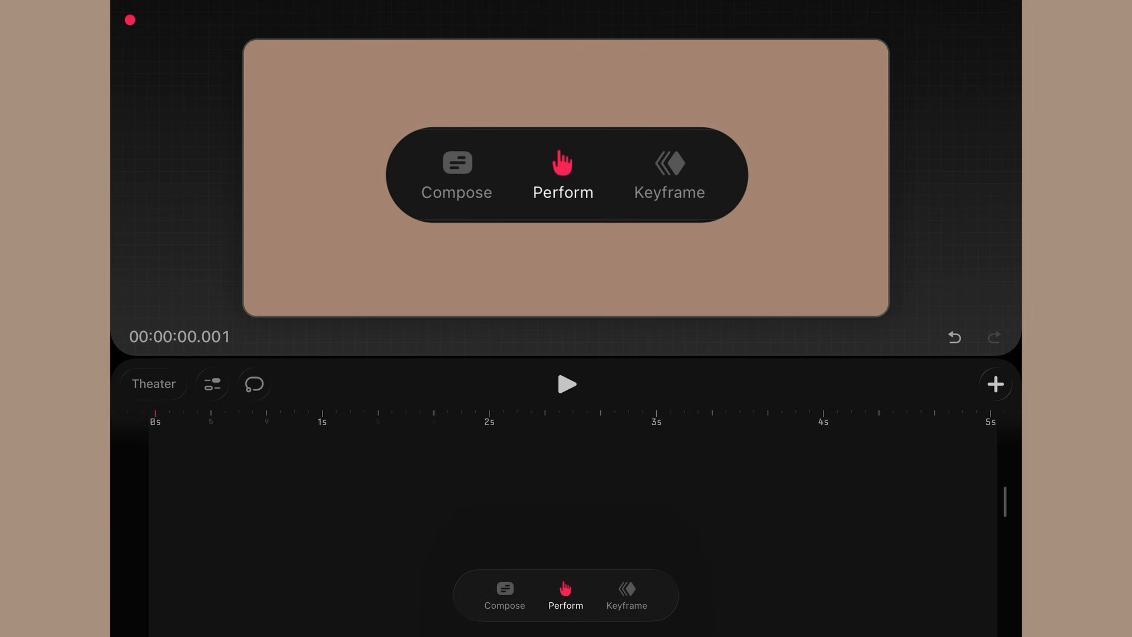
click(566, 383)
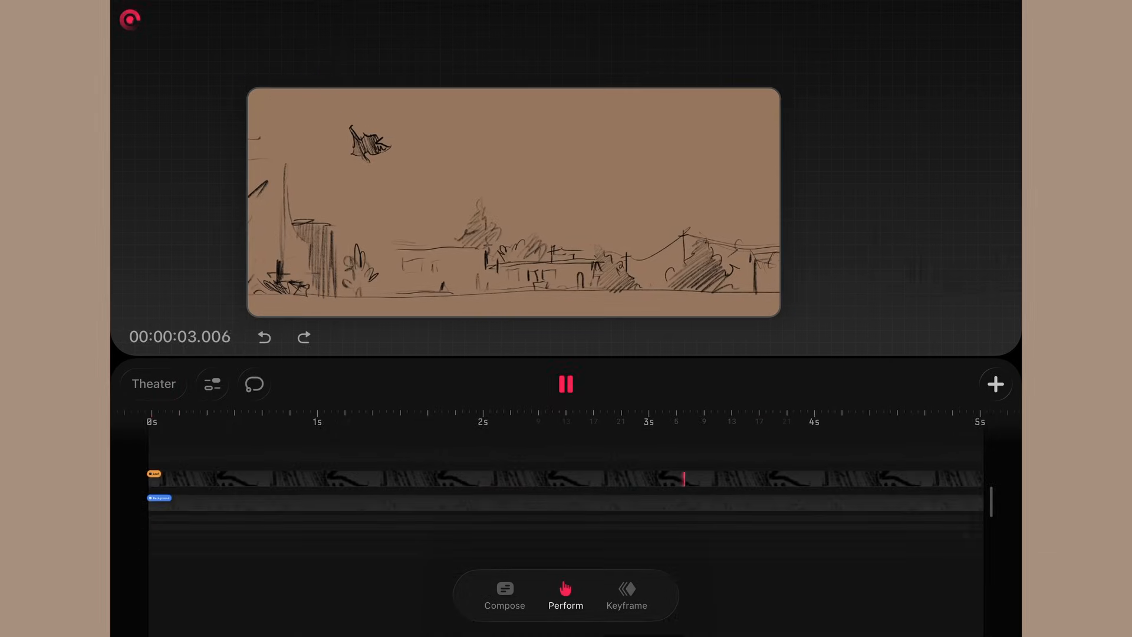
click(624, 595)
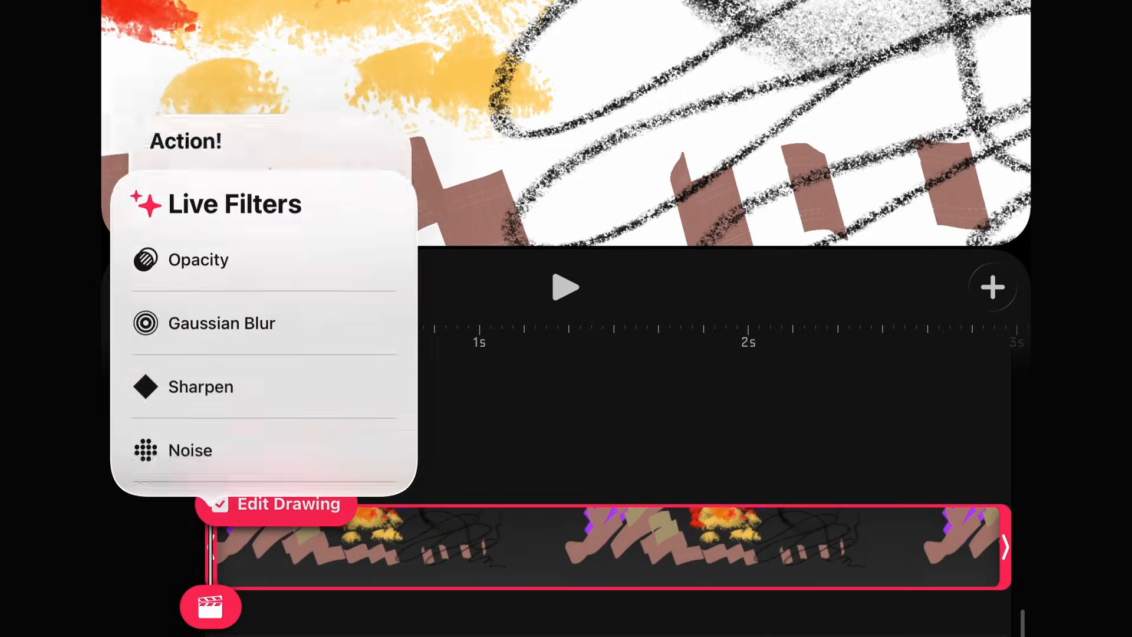
click(199, 259)
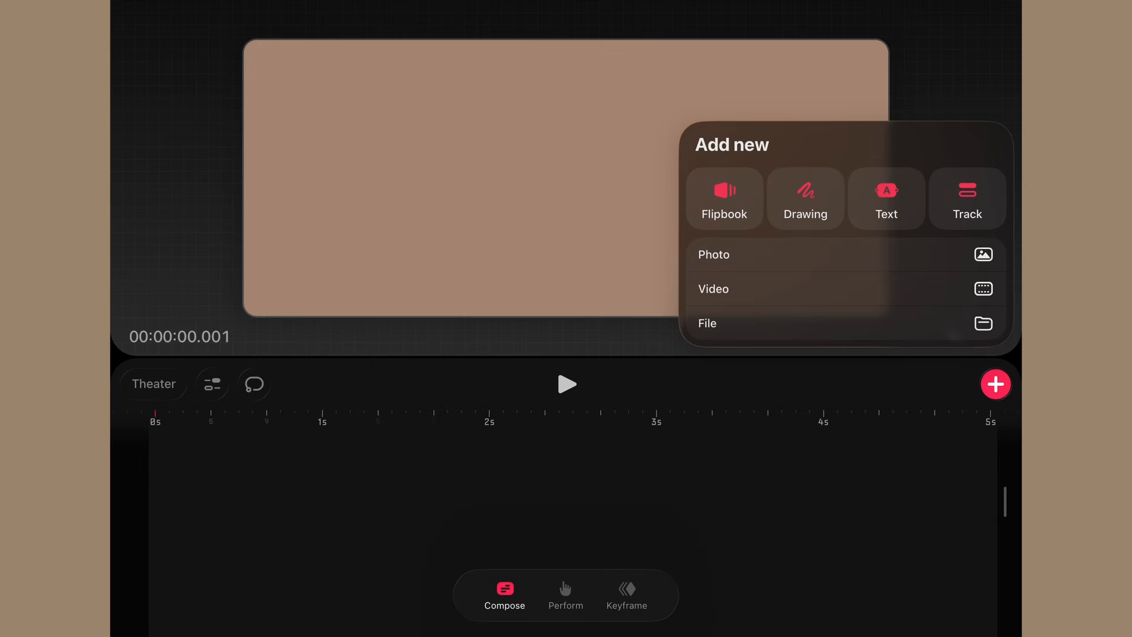
Add a flipbook track and a text track from the Add new menu
click(724, 198)
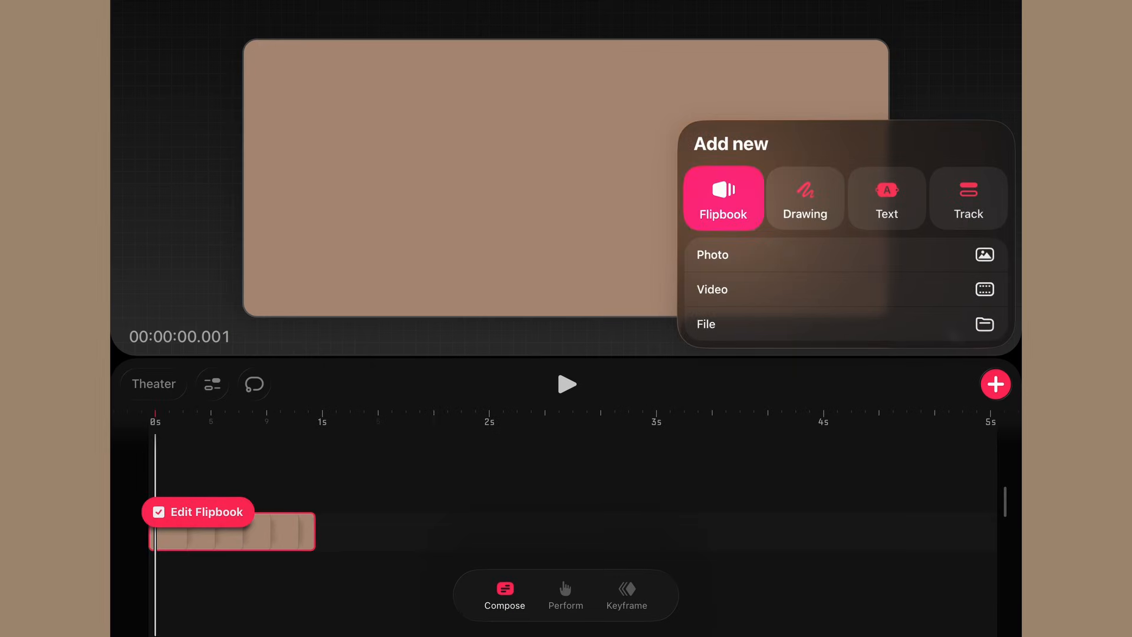
click(887, 198)
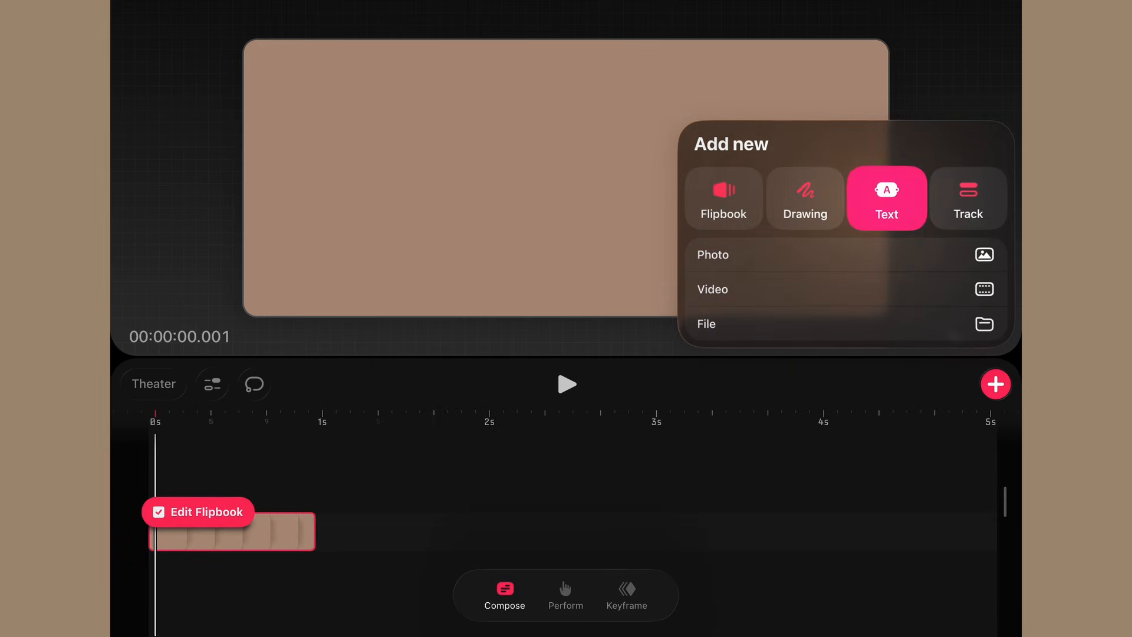
click(968, 198)
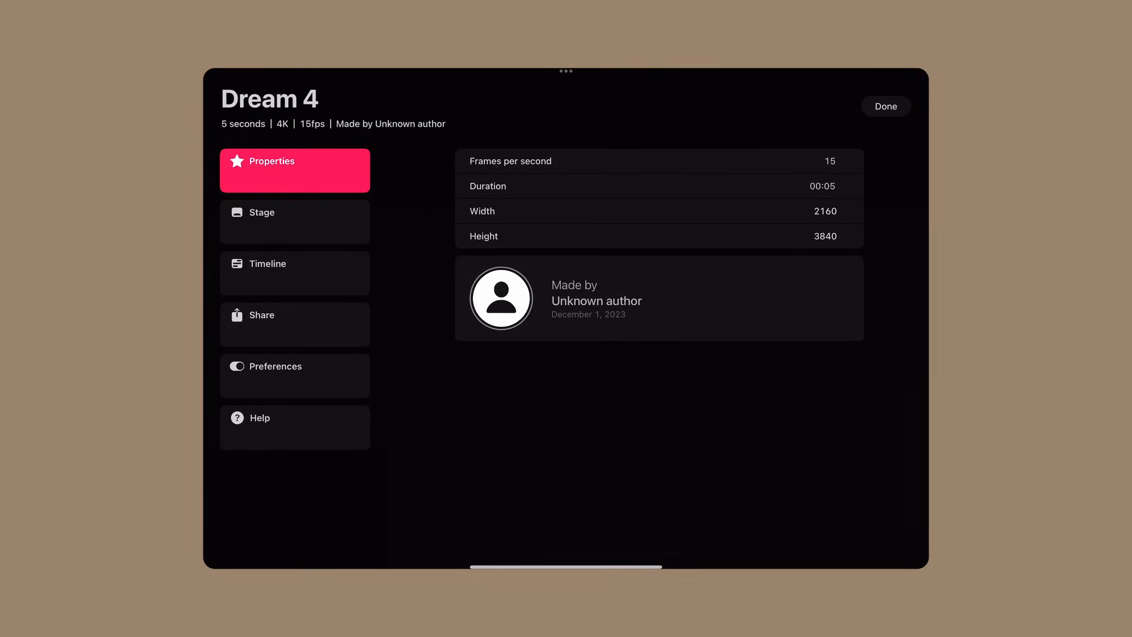
click(884, 106)
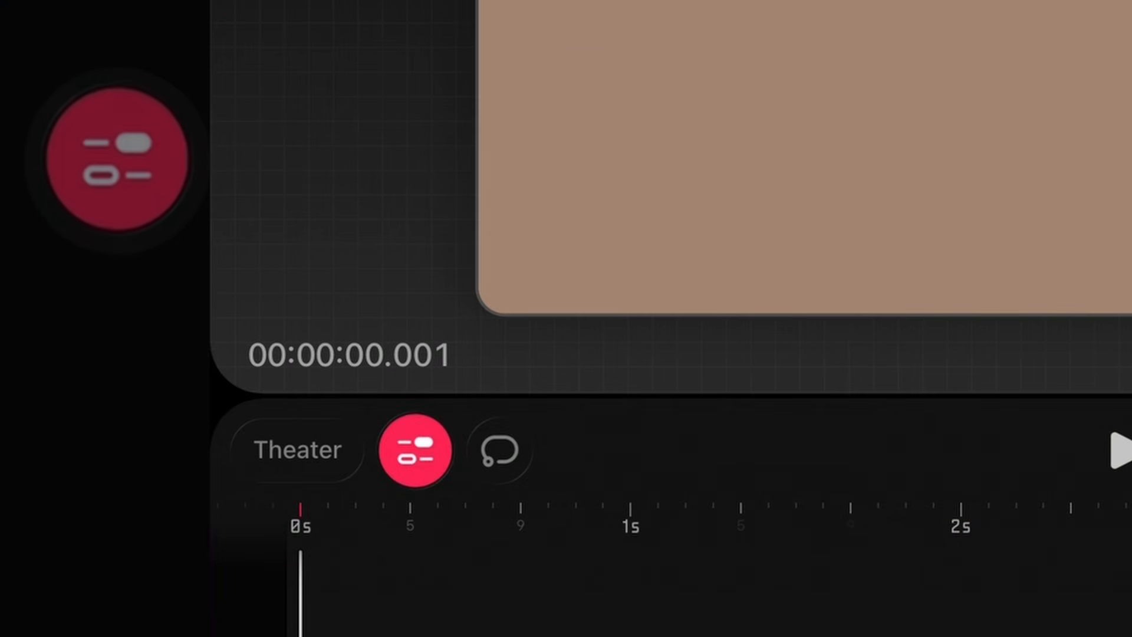
click(119, 159)
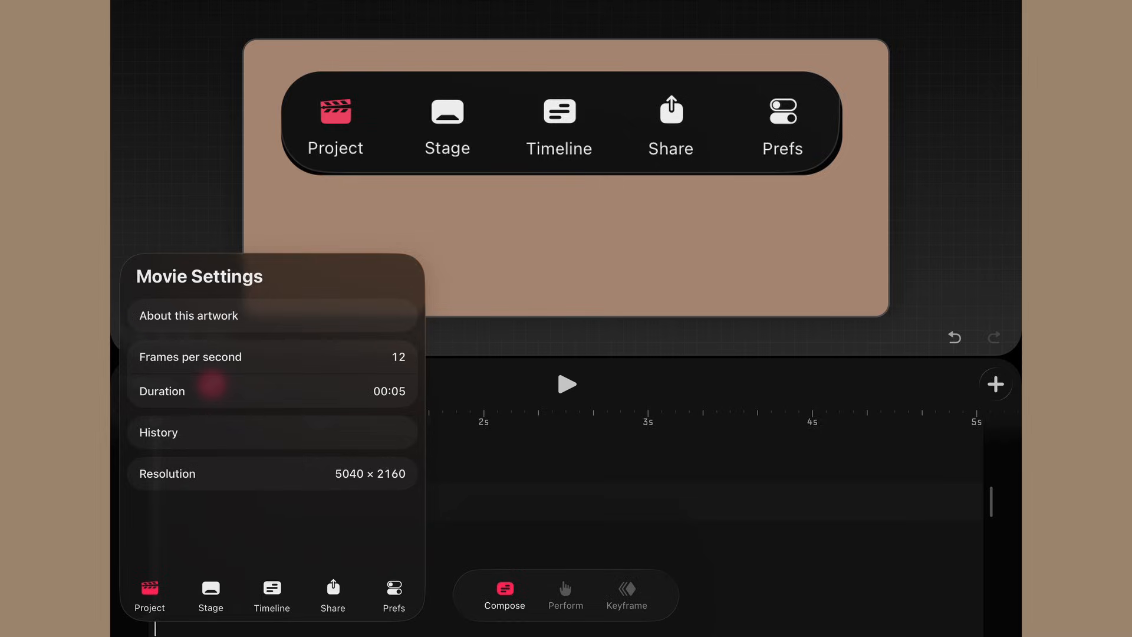
click(188, 314)
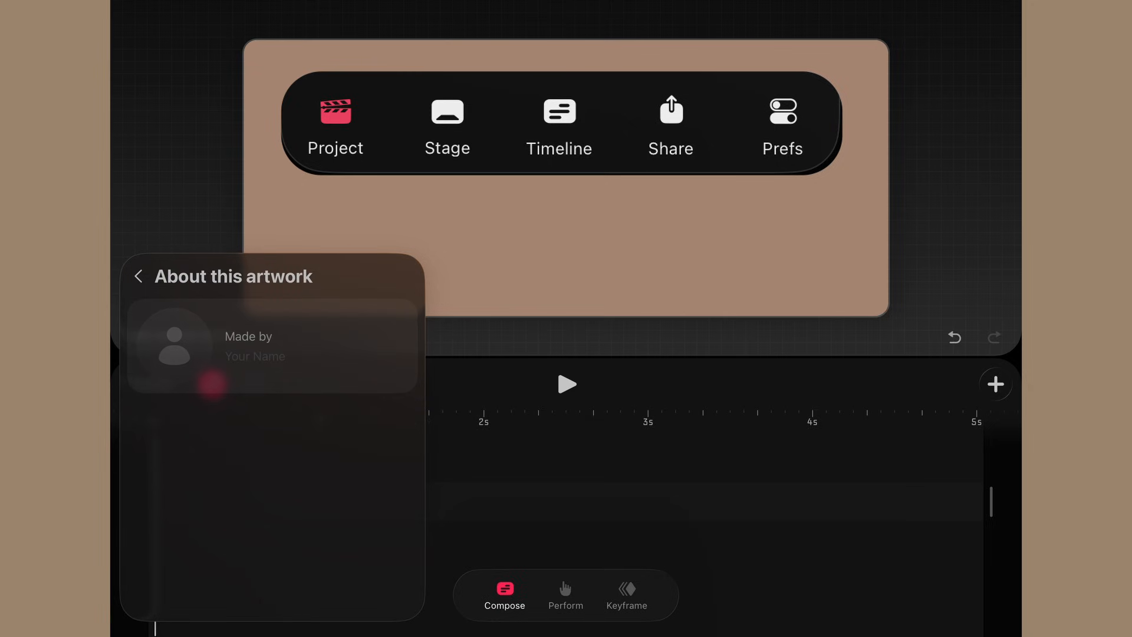
click(137, 276)
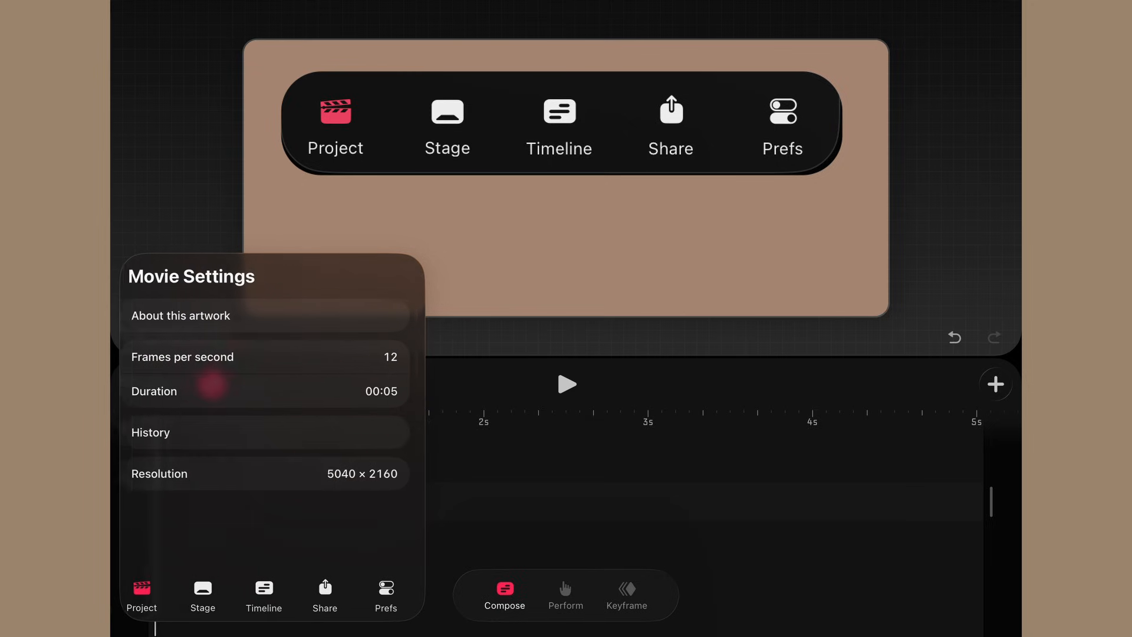
click(447, 126)
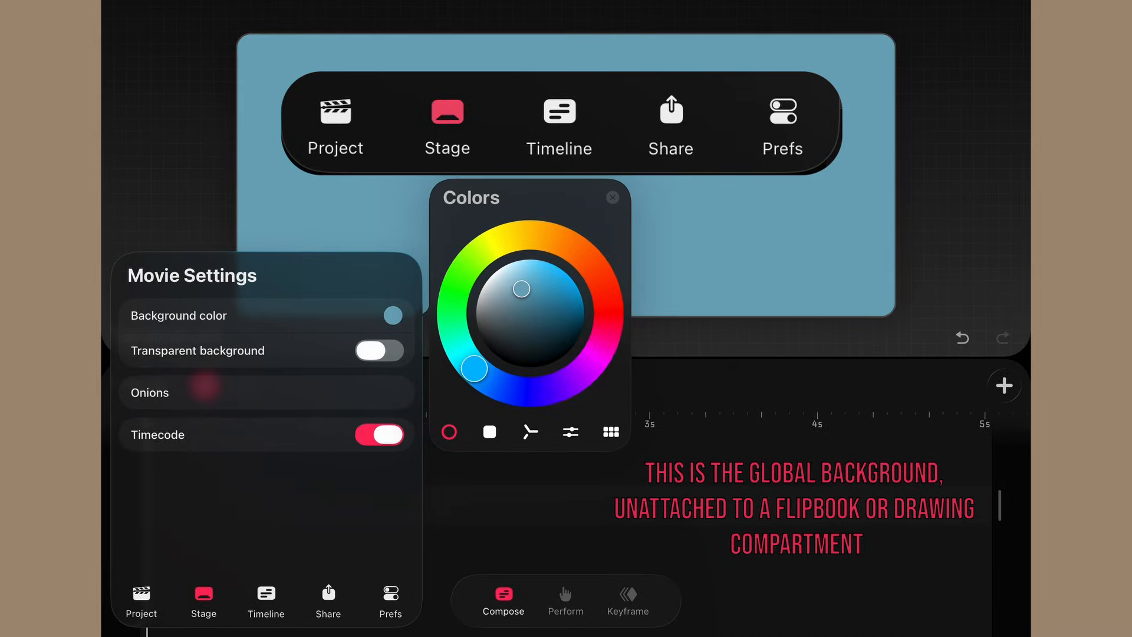
click(379, 350)
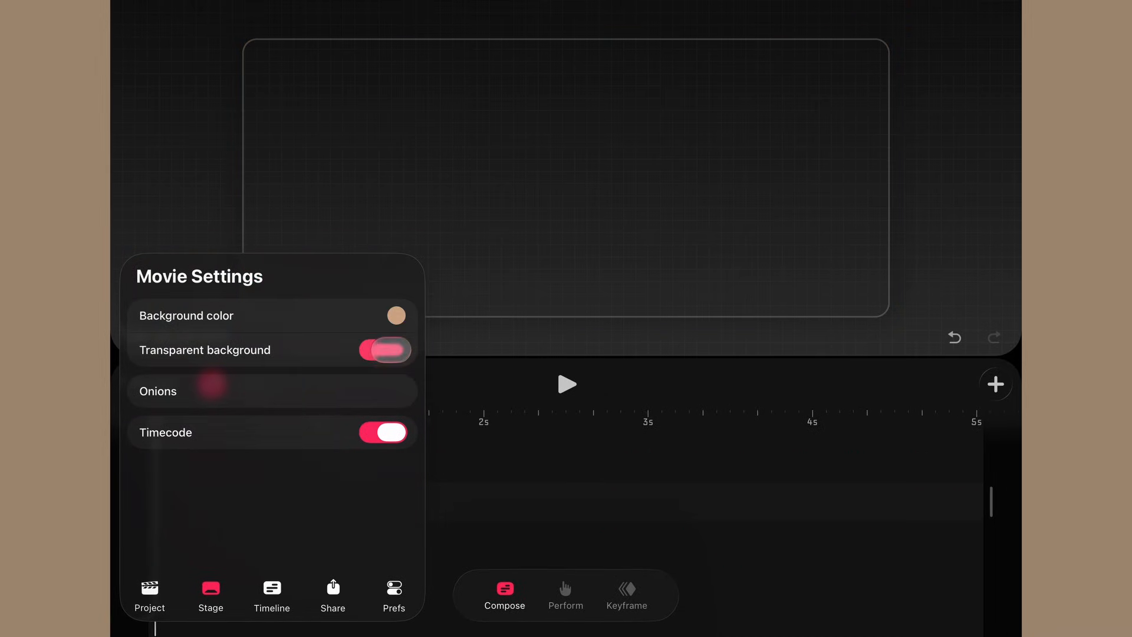
click(384, 349)
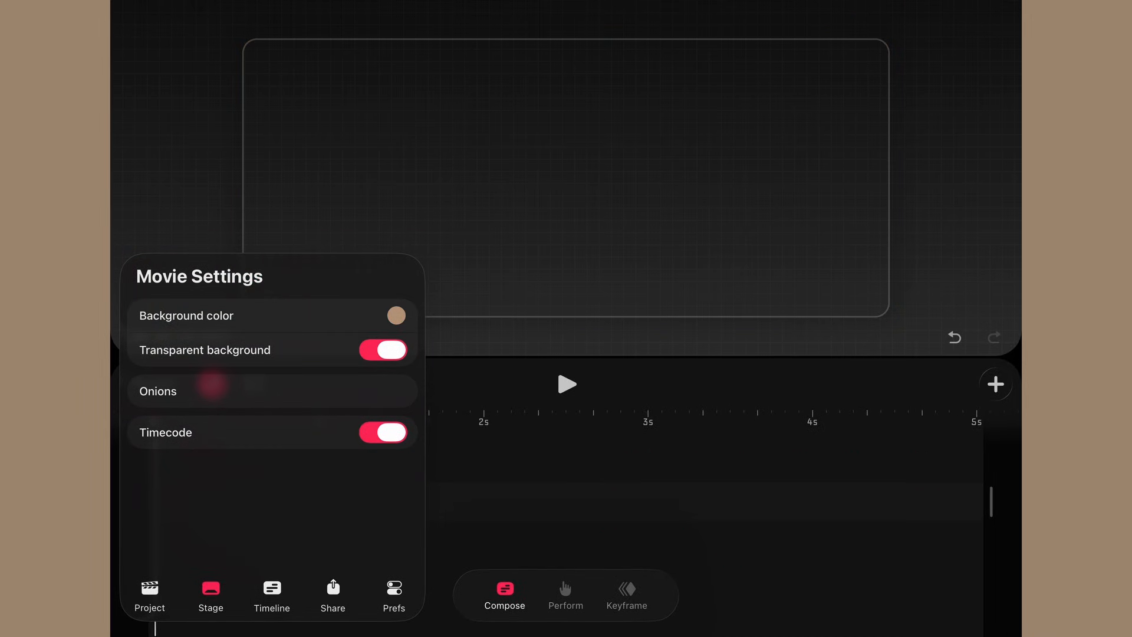
click(332, 595)
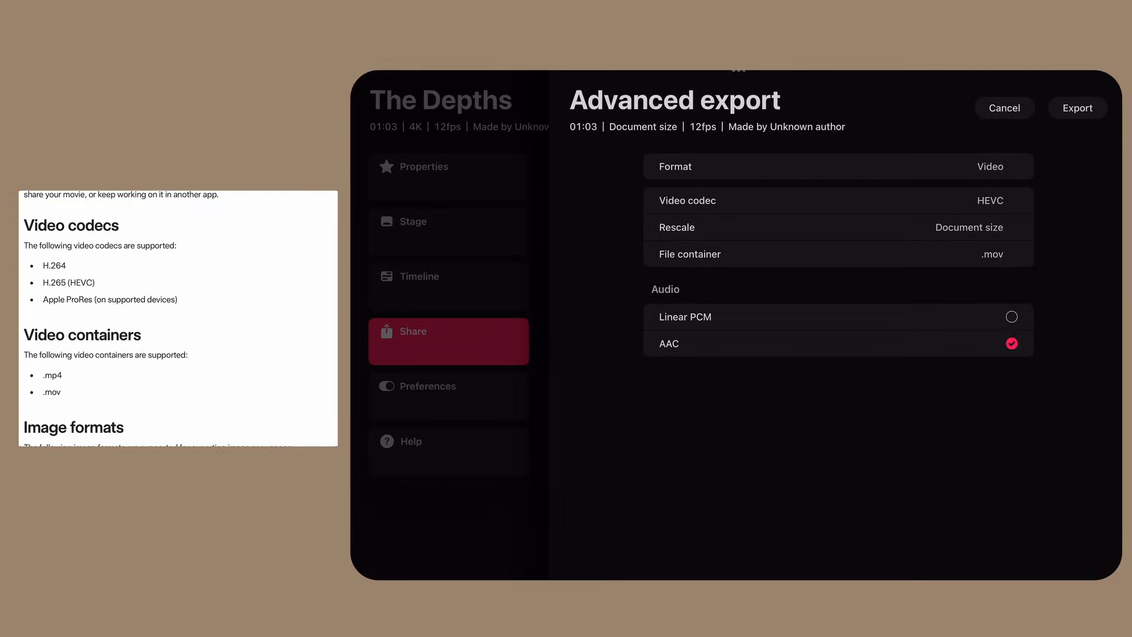
scroll(down, 3)
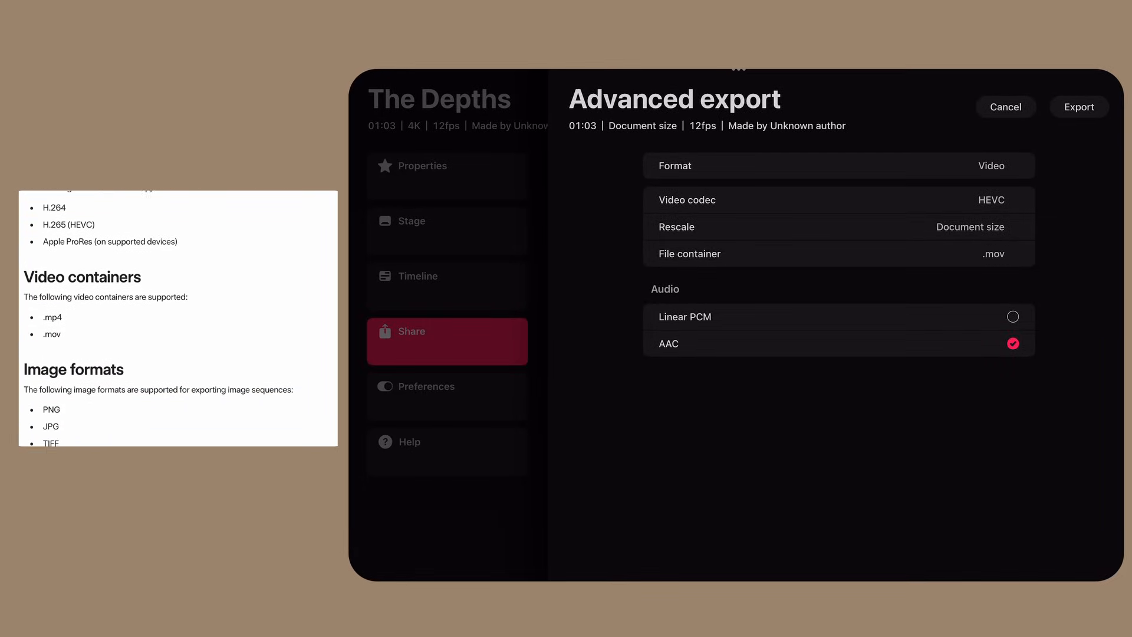
click(1004, 107)
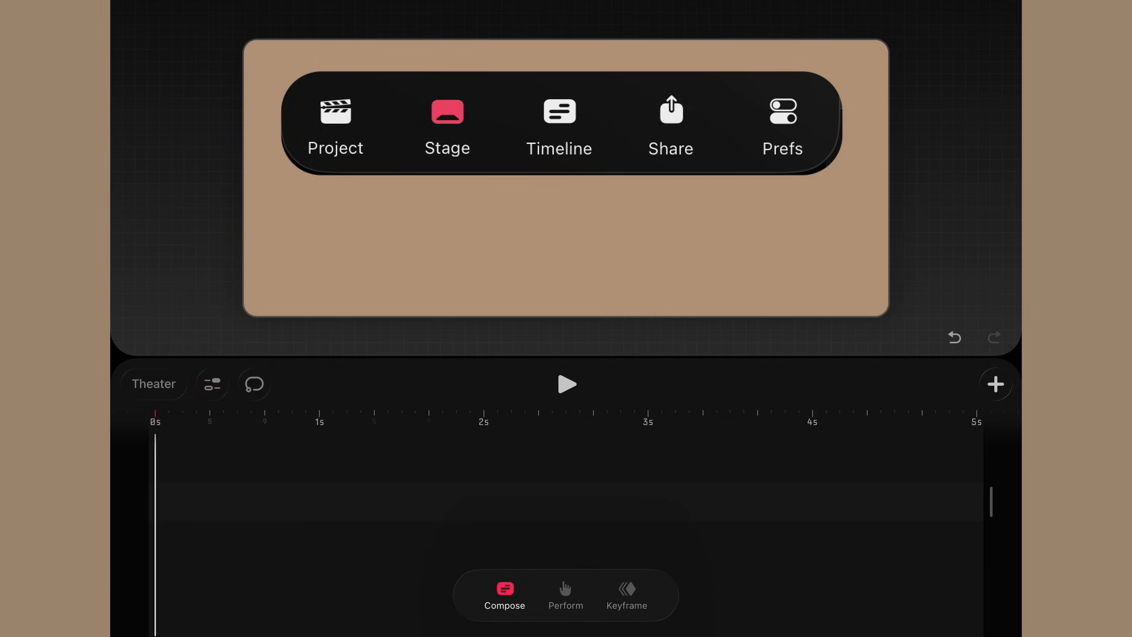
Browse onion skin settings, then the Share and Advanced Export (H.264 .mp4) options
click(447, 123)
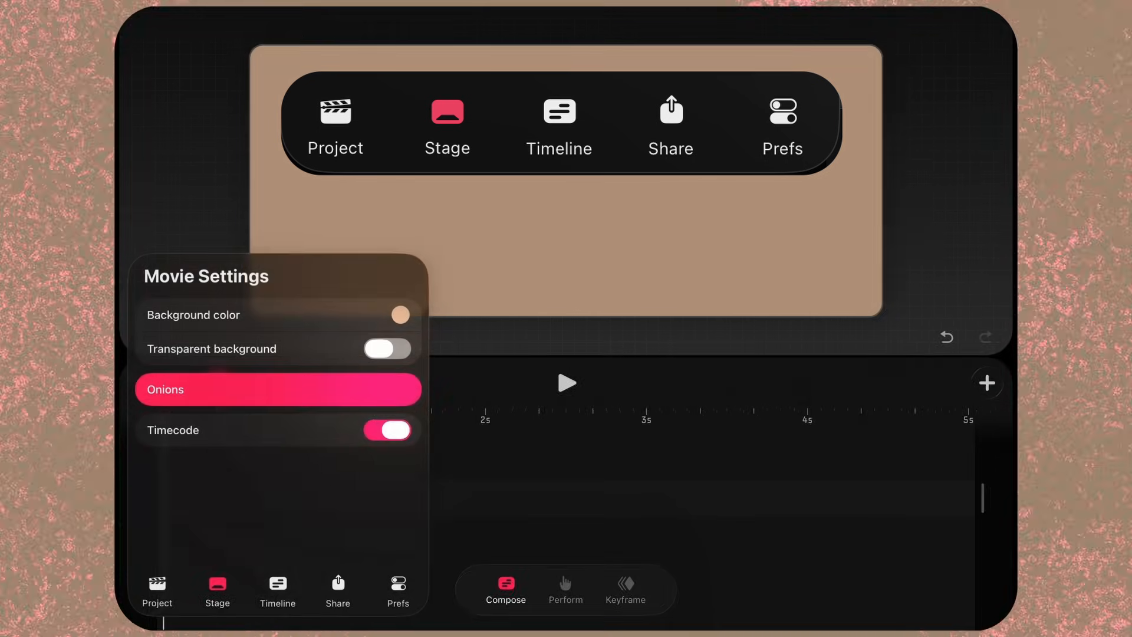
click(276, 389)
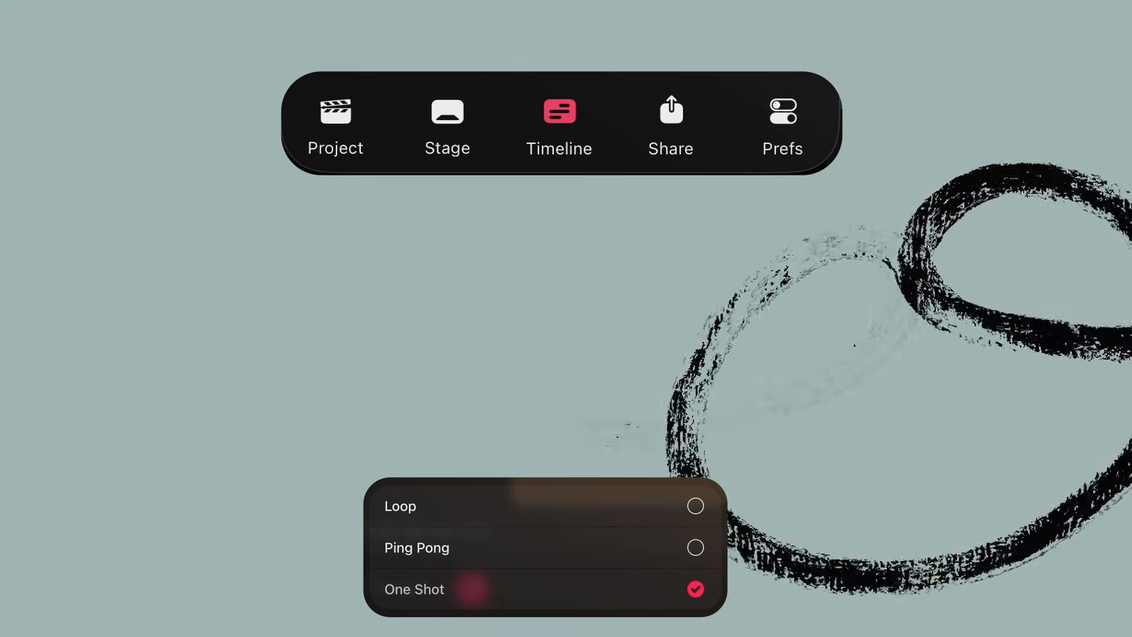
click(669, 112)
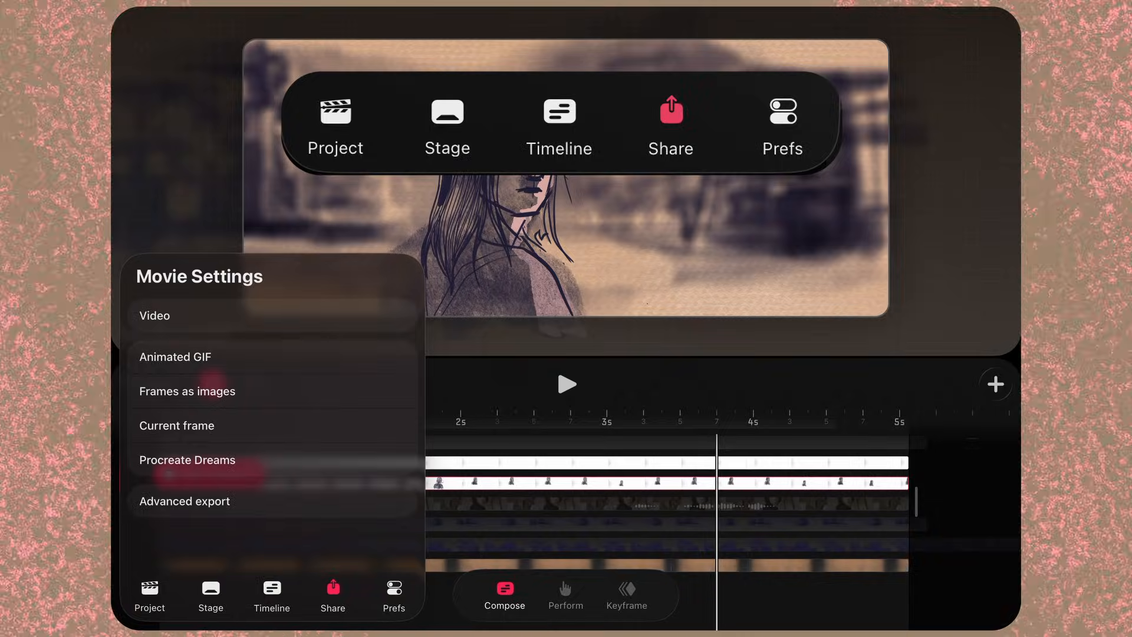
click(184, 500)
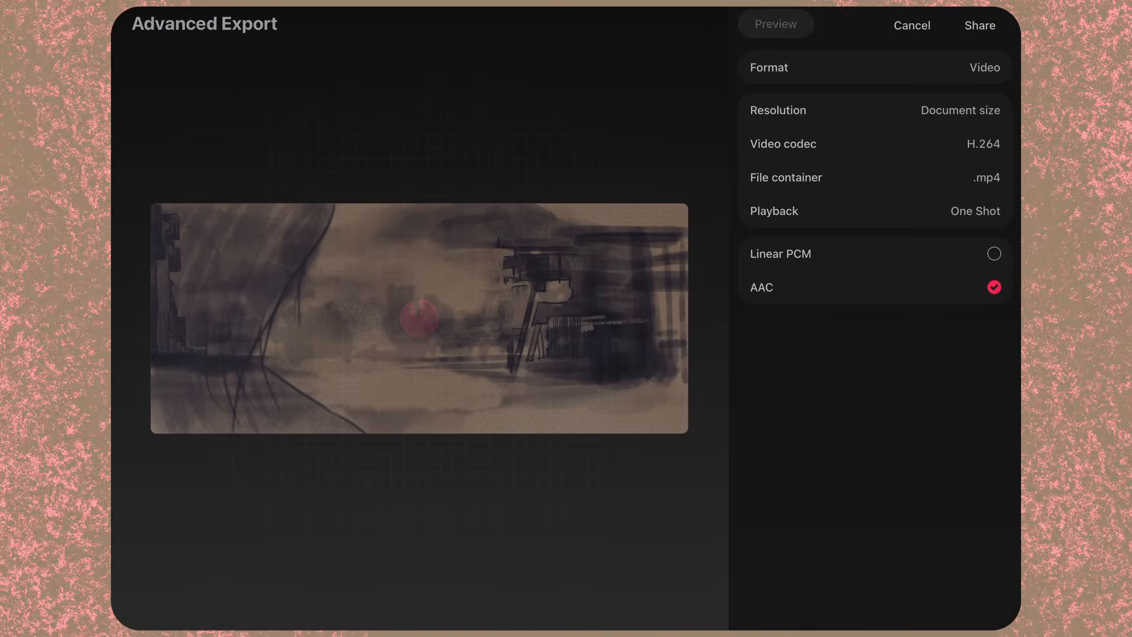
click(910, 25)
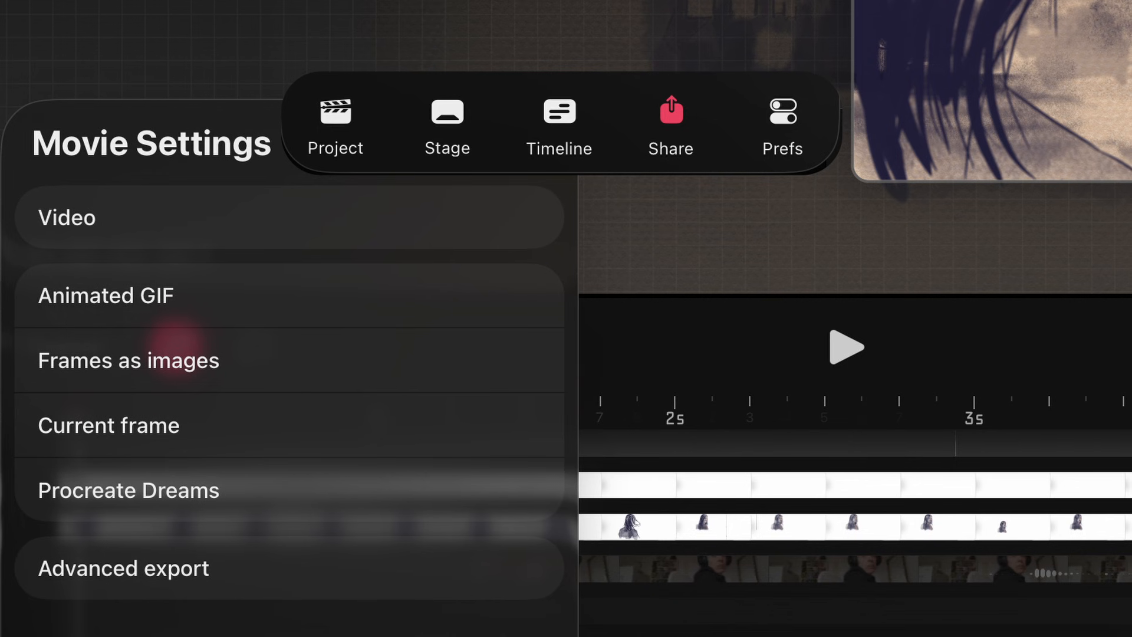
Turn off Undo and redo buttons in Prefs and scroll the keyboard shortcuts list
click(782, 126)
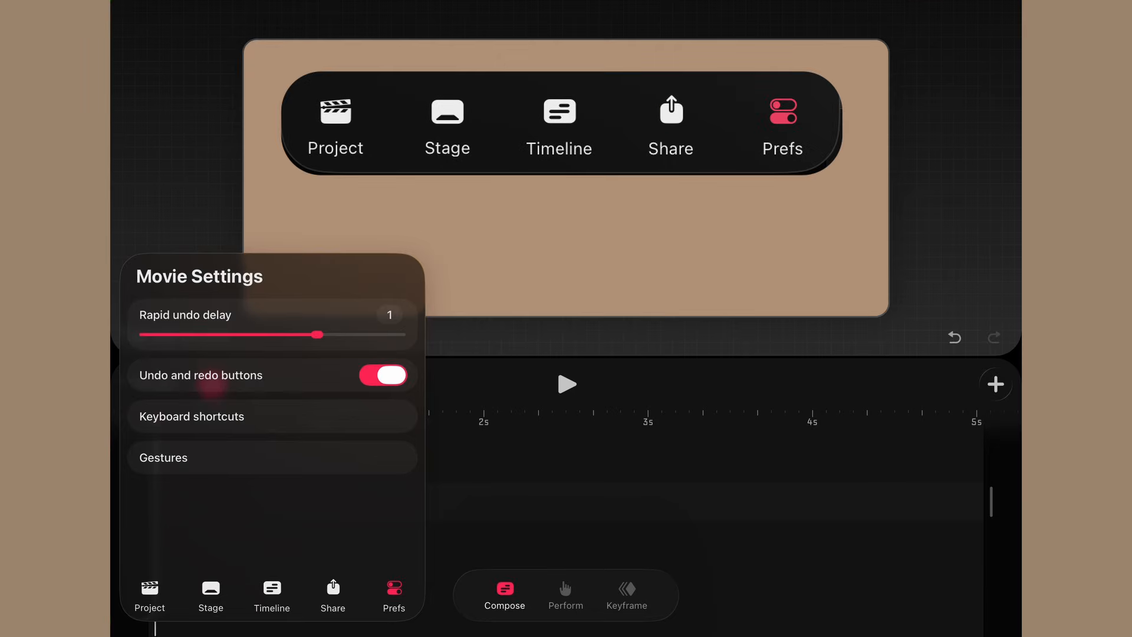
click(383, 375)
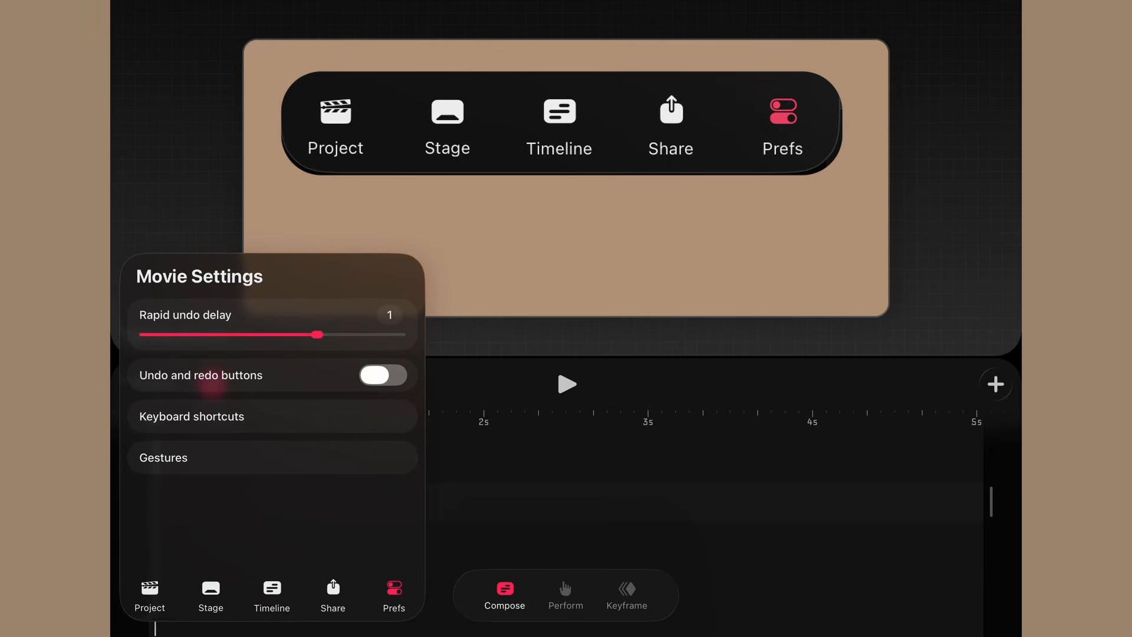
click(192, 416)
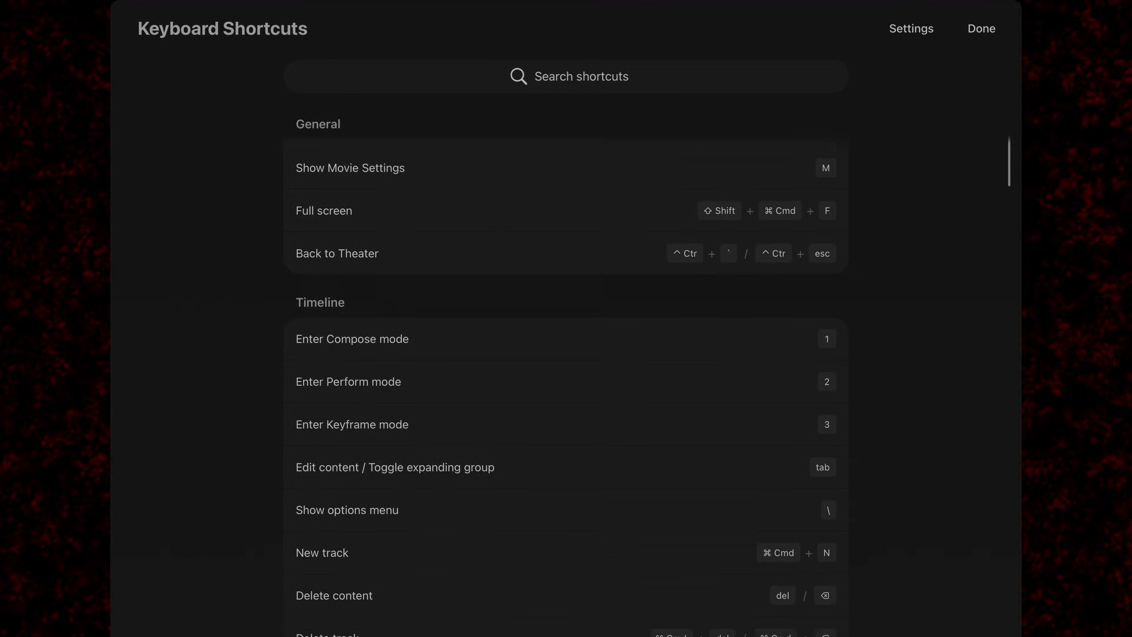
scroll(down, 3)
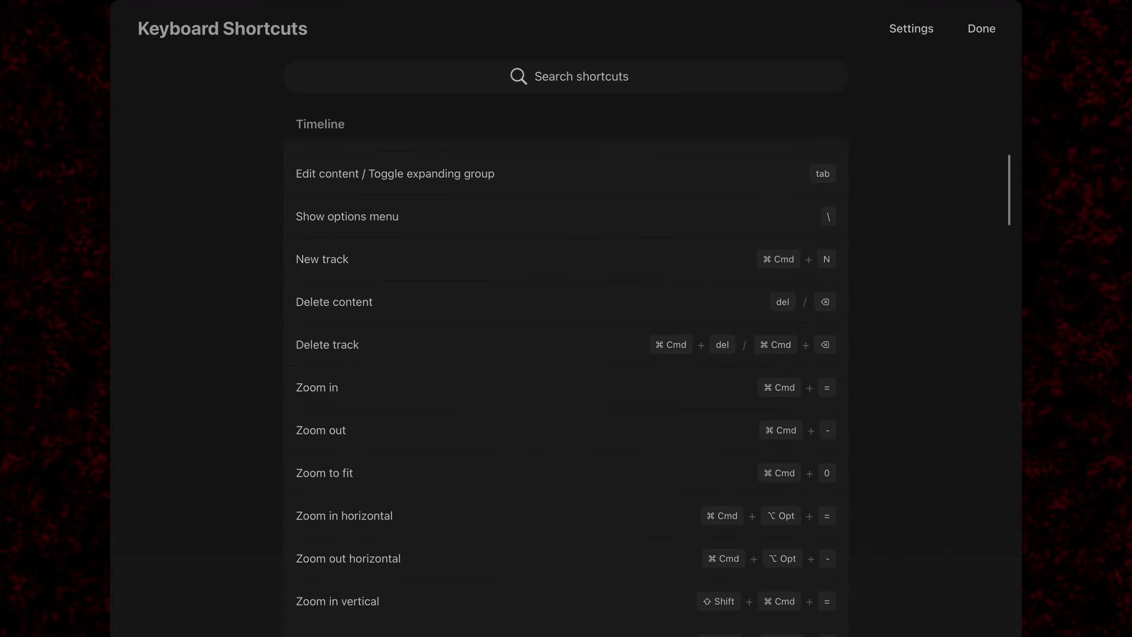
click(981, 28)
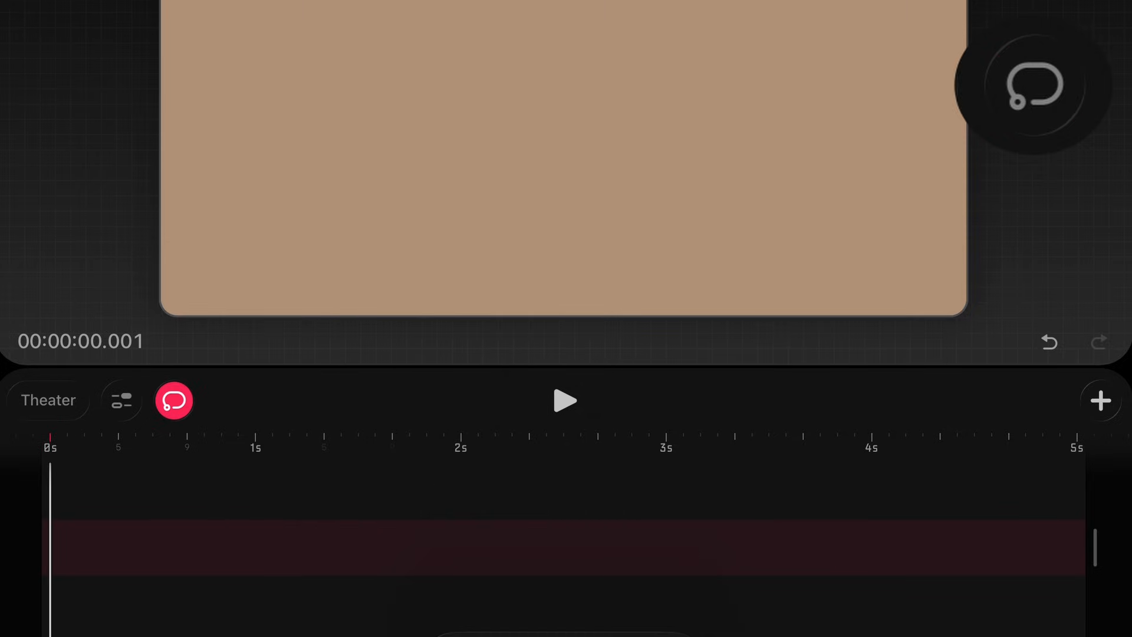
Open the Add new menu above the timeline and pick the drawing option
click(1100, 400)
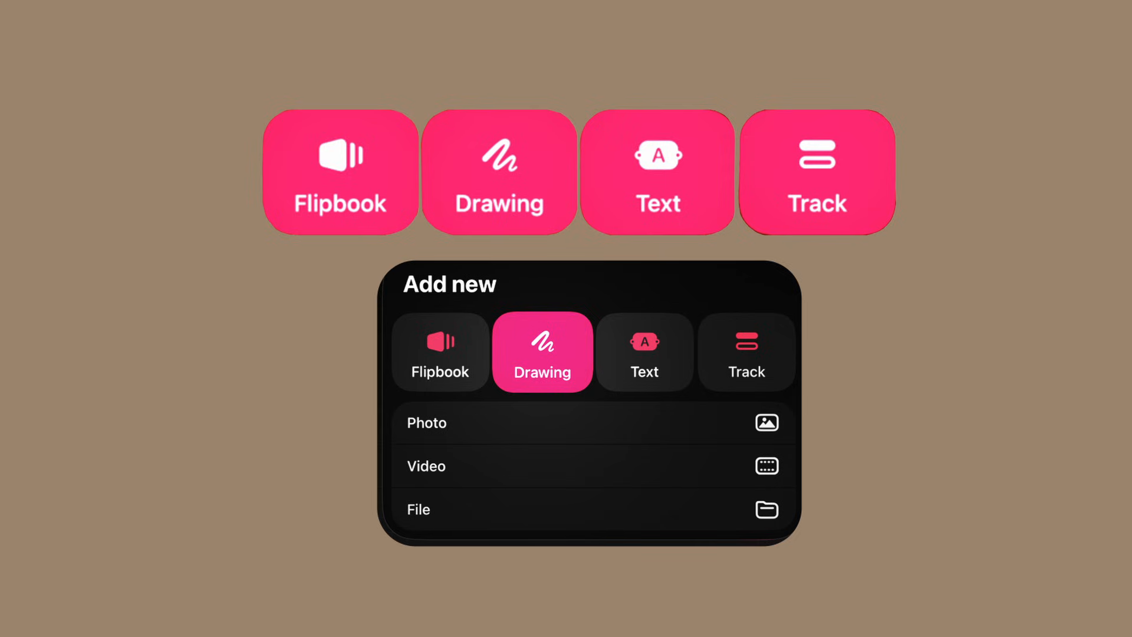
click(543, 353)
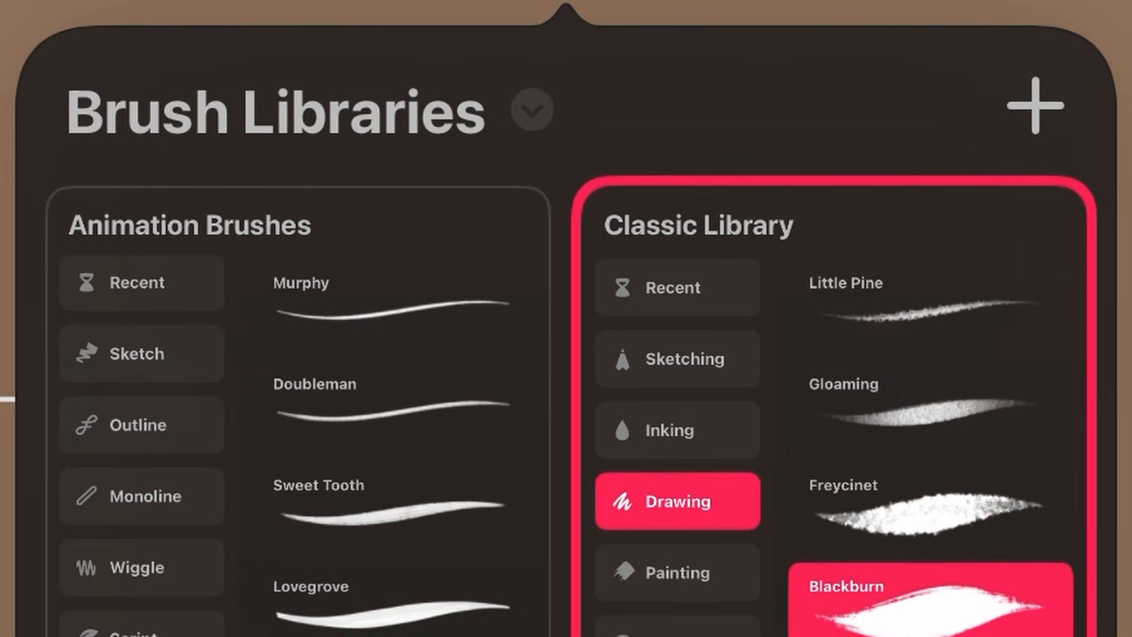
Select the Lovegrove brush from Animation Brushes > Script and draw a curved stroke
scroll(up, 3)
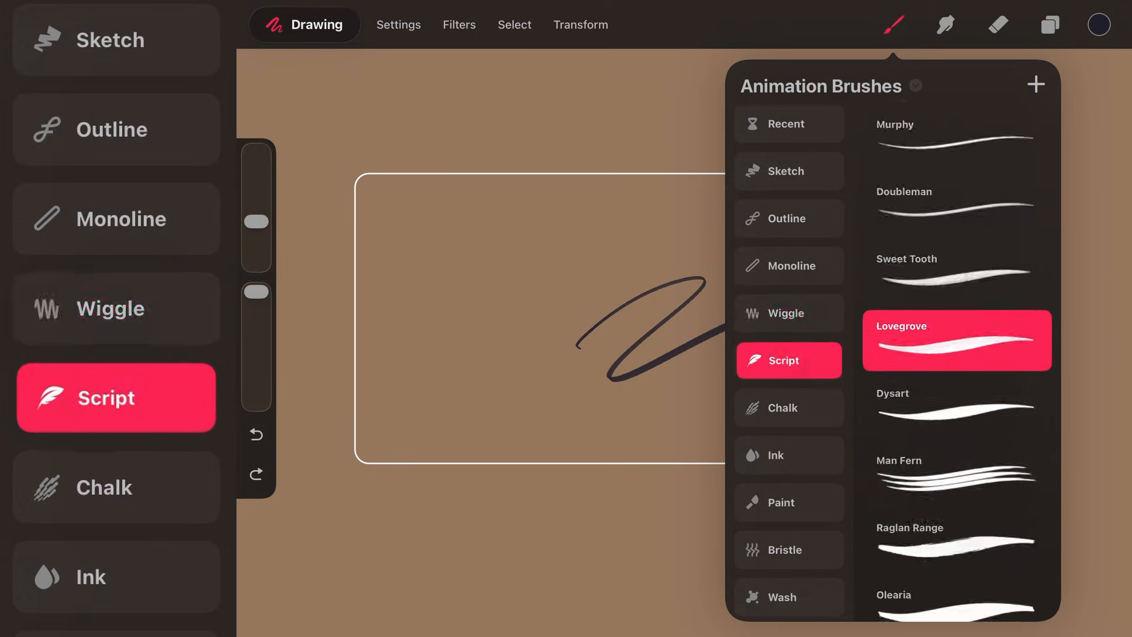
click(787, 454)
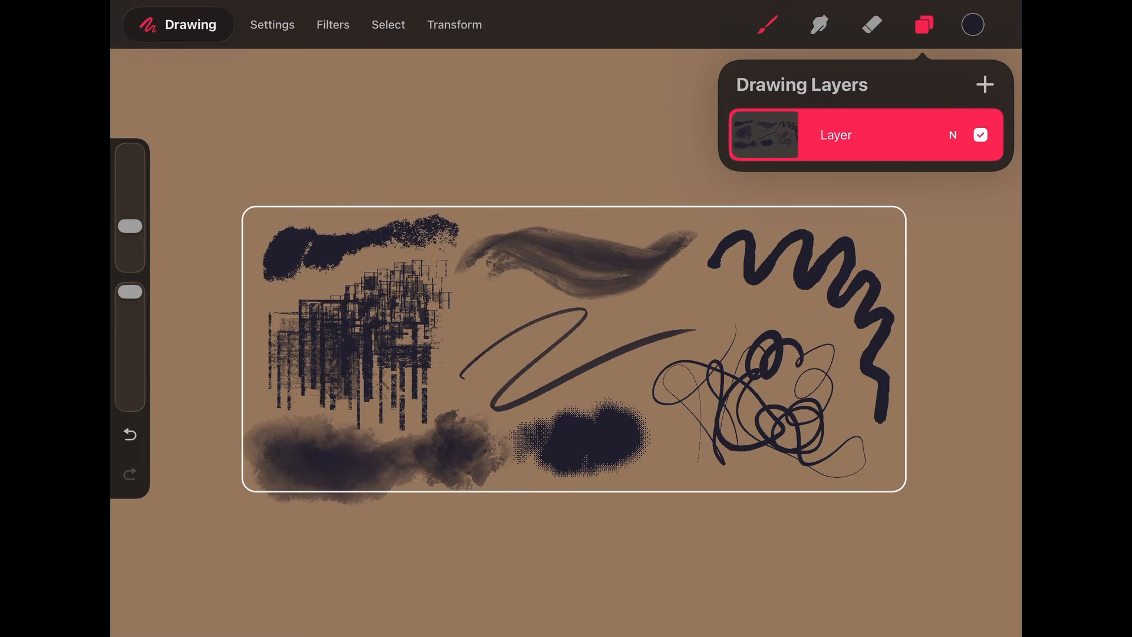
Add Layer 1, paint colours over the brush samples, and open Settings > Add
click(984, 84)
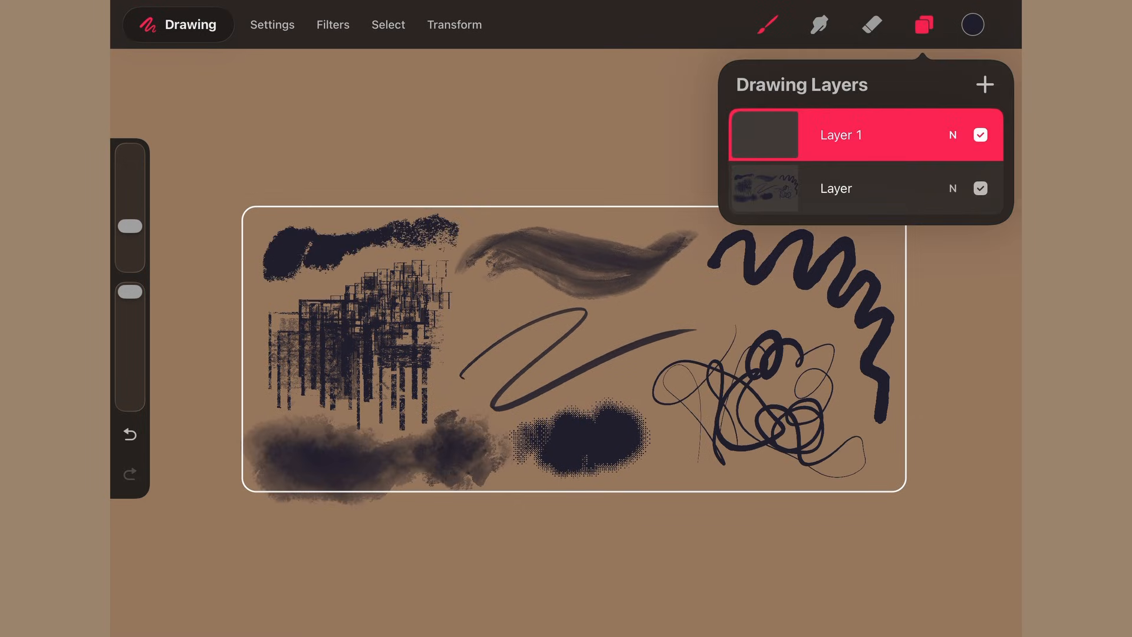
click(570, 260)
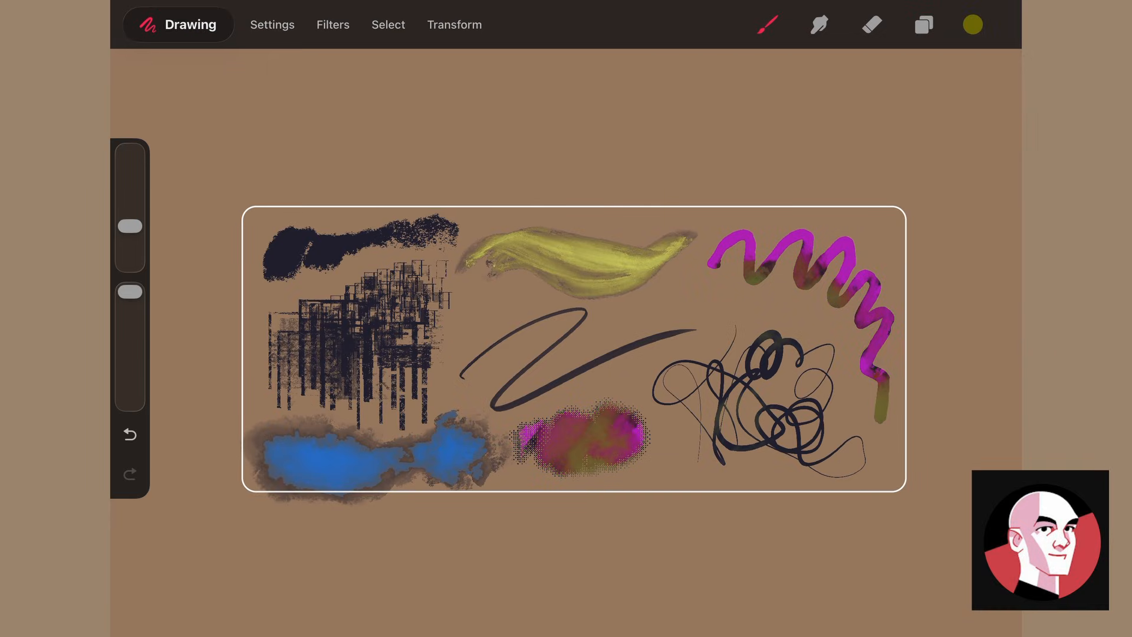
click(177, 23)
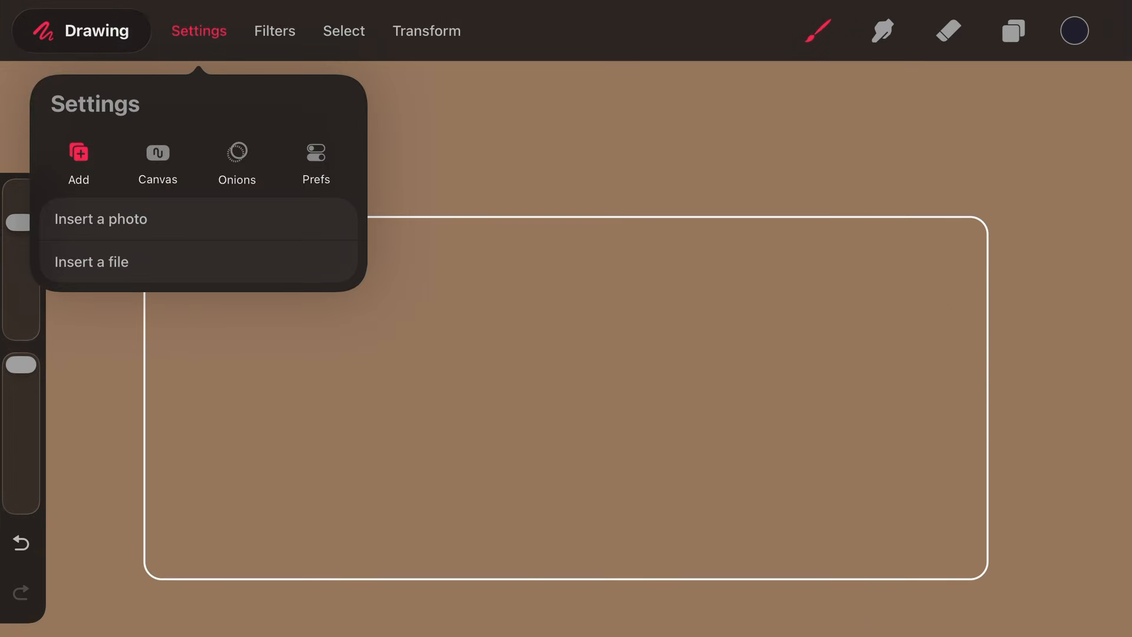
Enable onion skin visibility through the Canvas and Onions settings
click(158, 157)
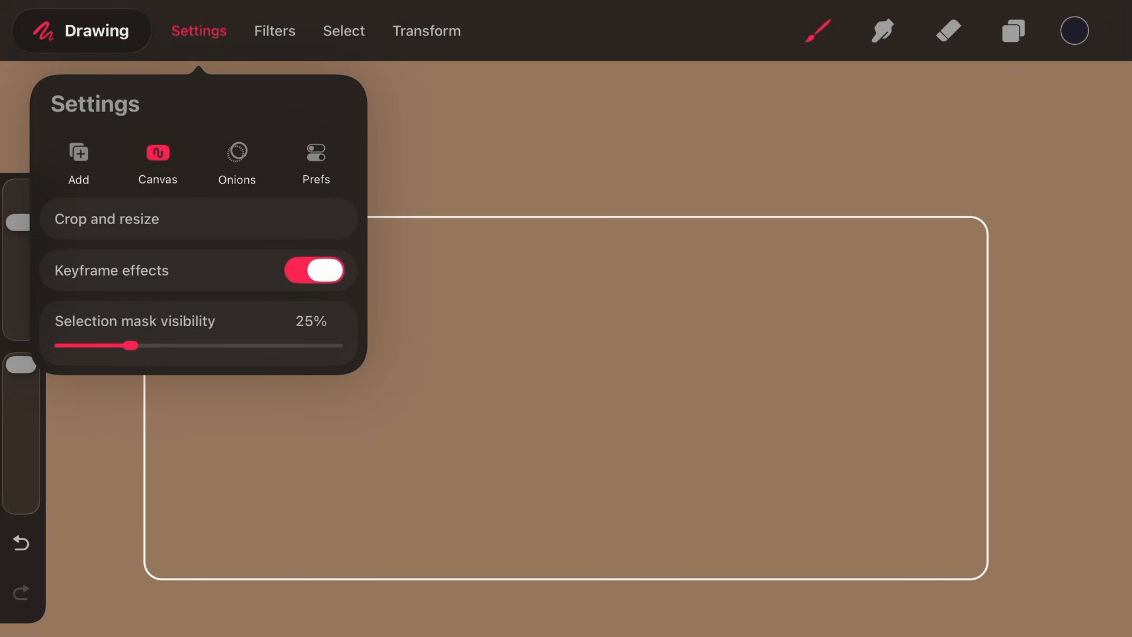
click(237, 163)
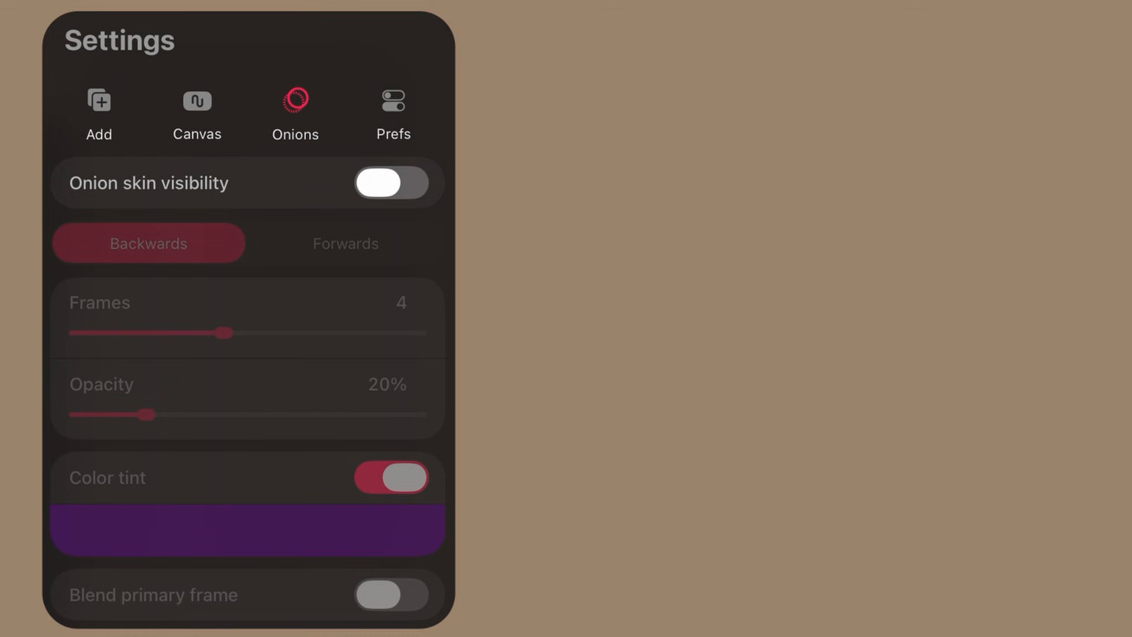
click(392, 183)
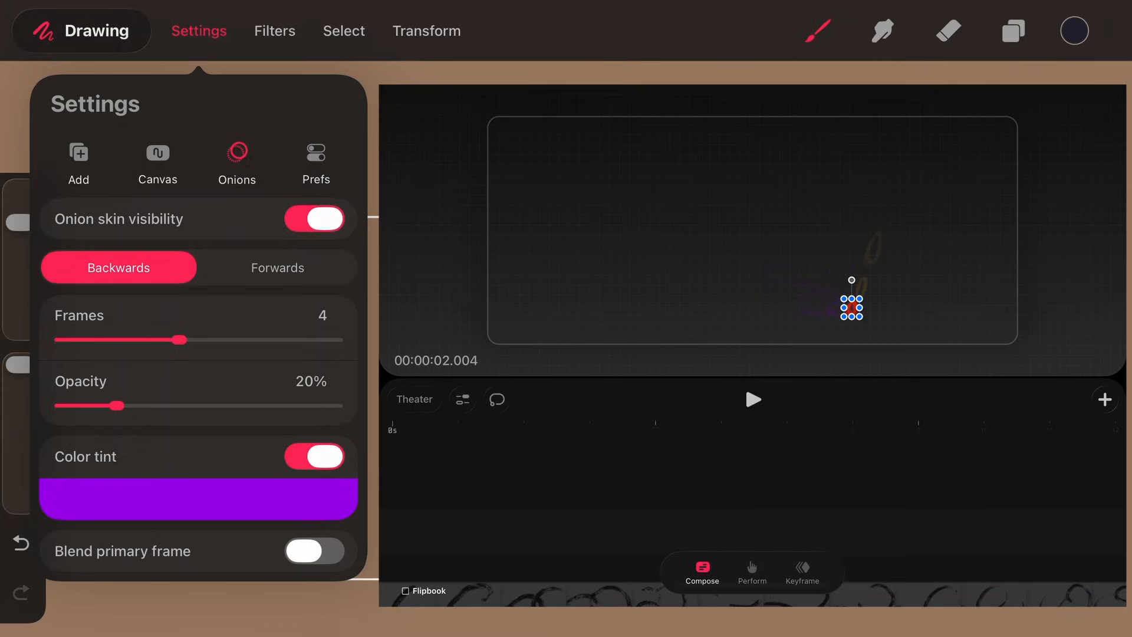
Review the drawing preferences and draw three wavy brush strokes
click(315, 155)
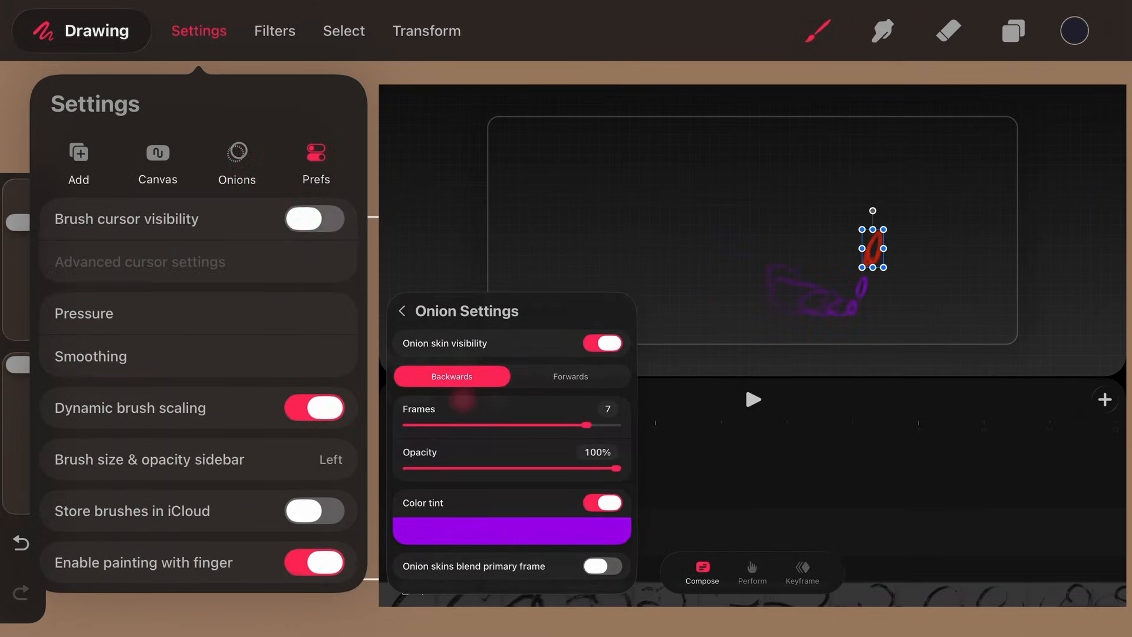
click(199, 30)
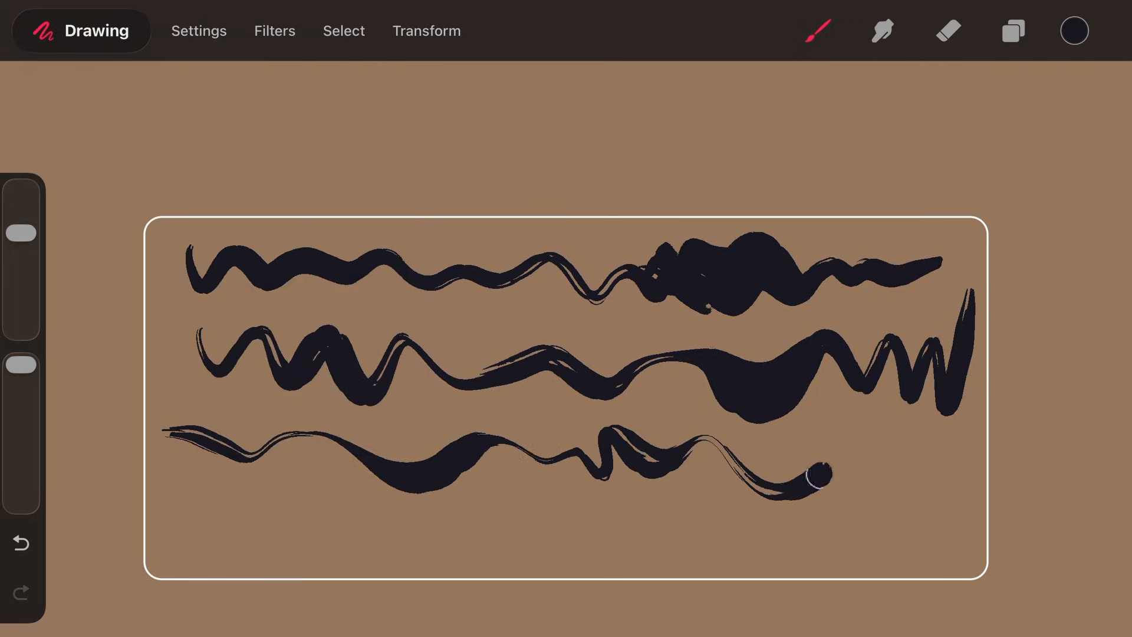
click(198, 30)
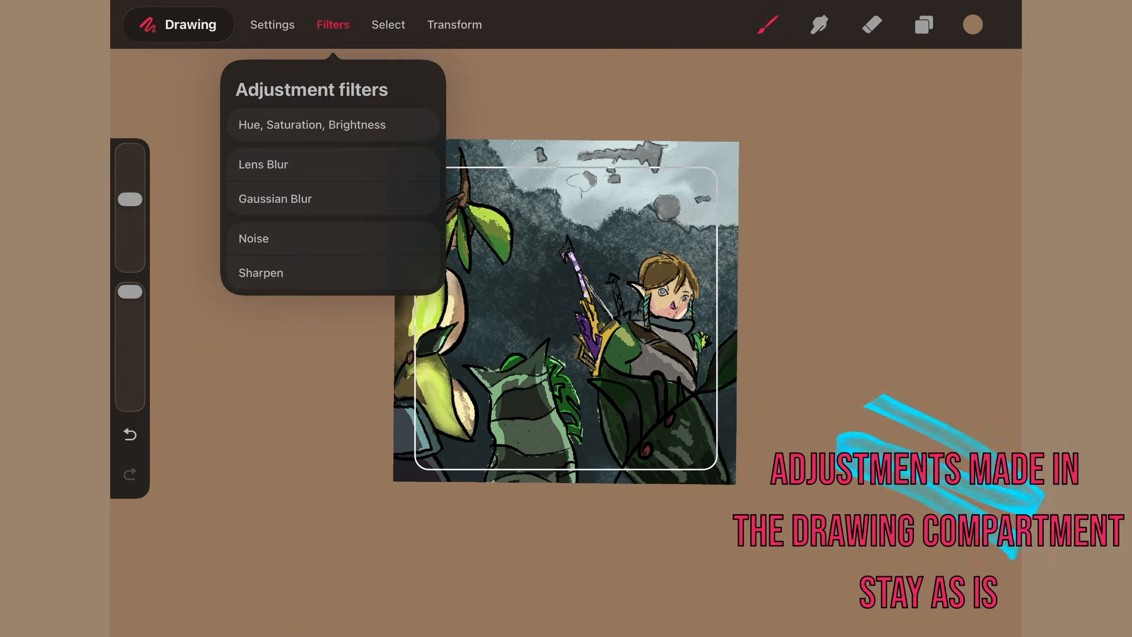
Add a keyframed Hue, Saturation, Brightness filter, then start a ColorDrop selection
click(311, 125)
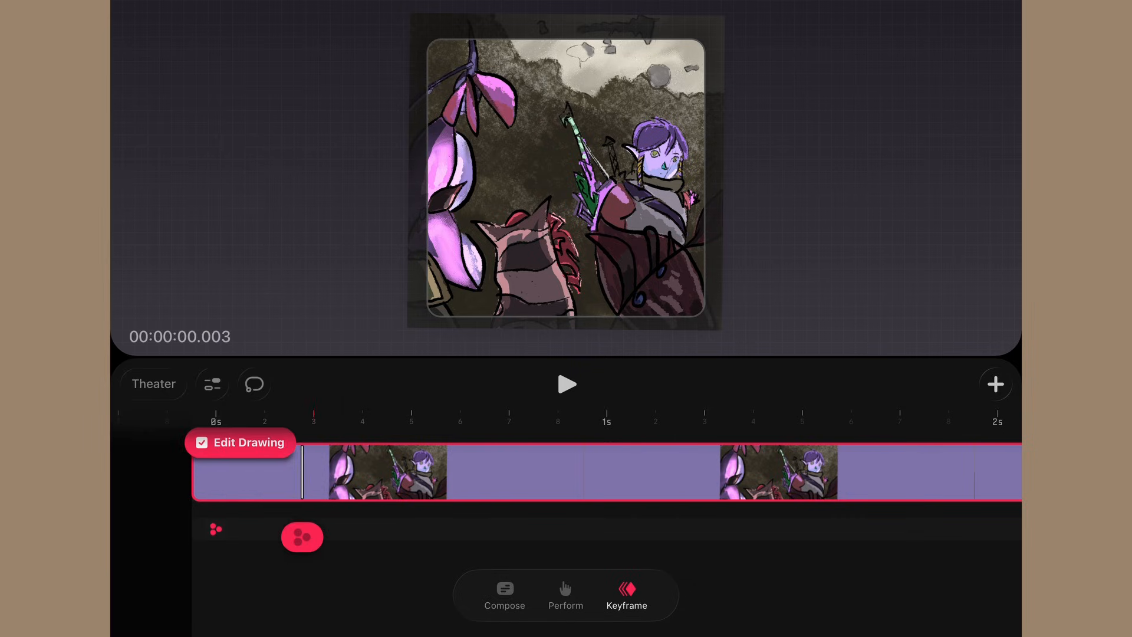
click(301, 537)
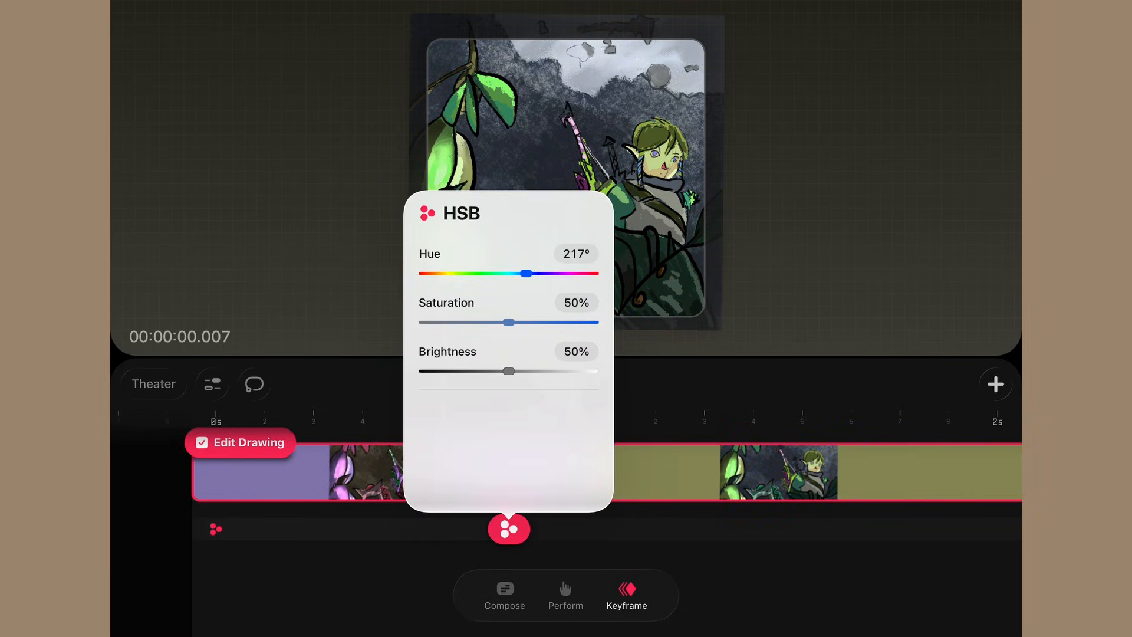
click(566, 383)
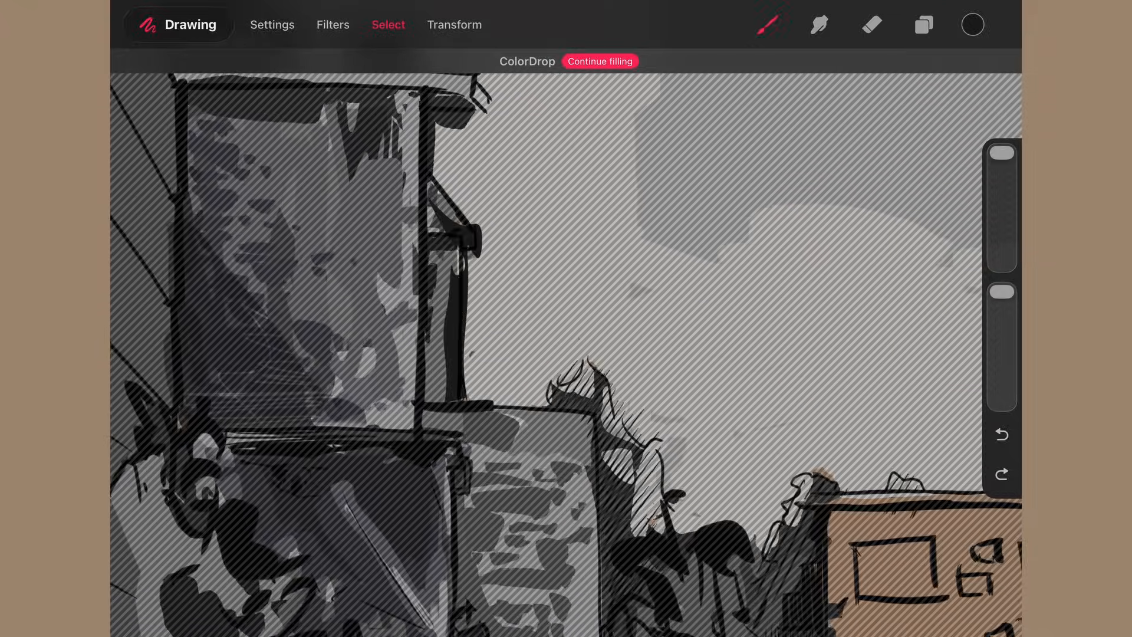
Reshape the dark egg with Freeform, then Distort by dragging a corner
click(871, 23)
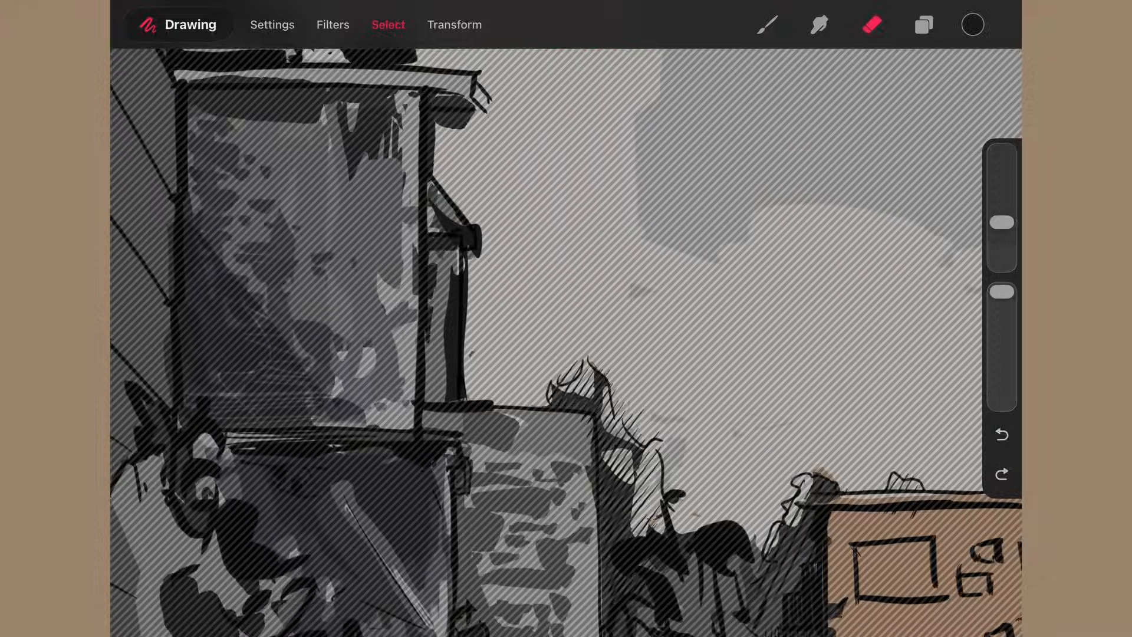
click(454, 25)
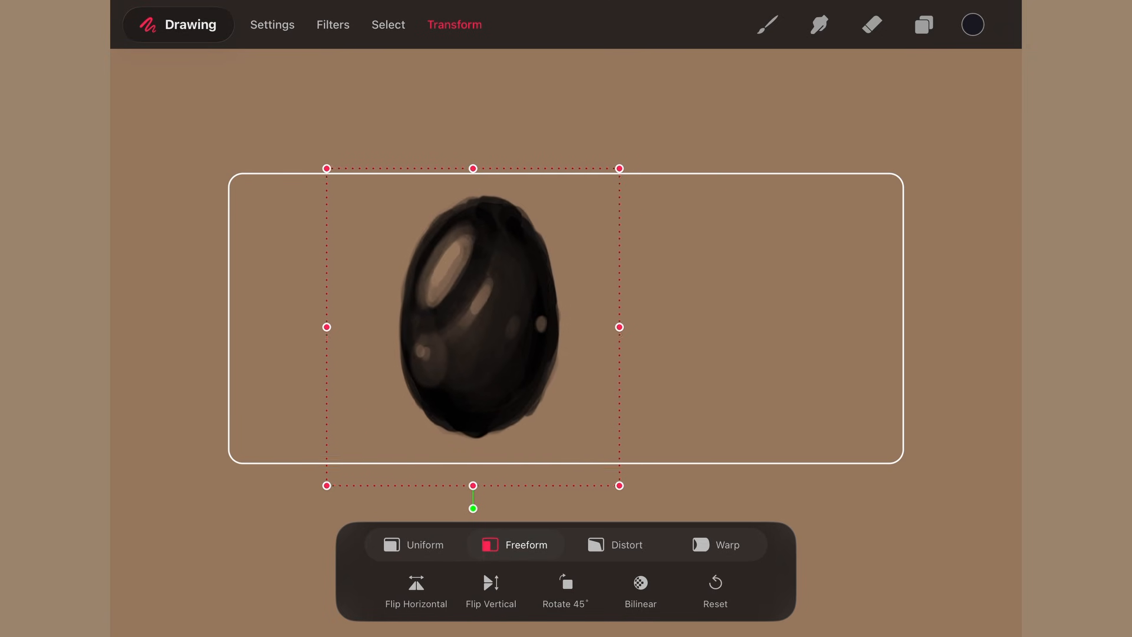
click(626, 544)
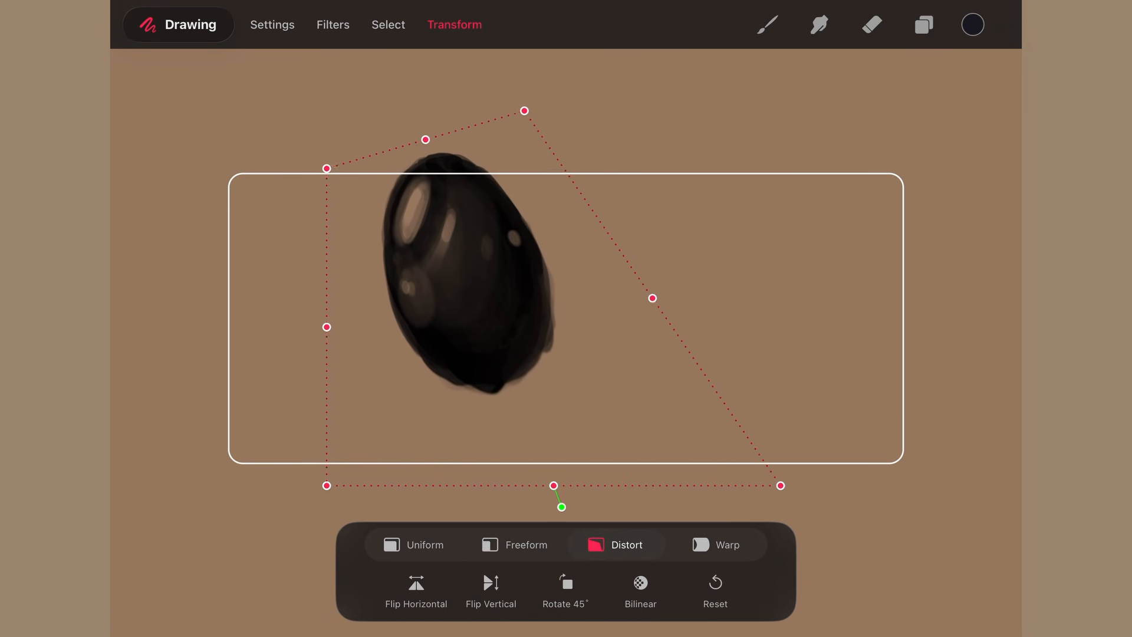
click(729, 545)
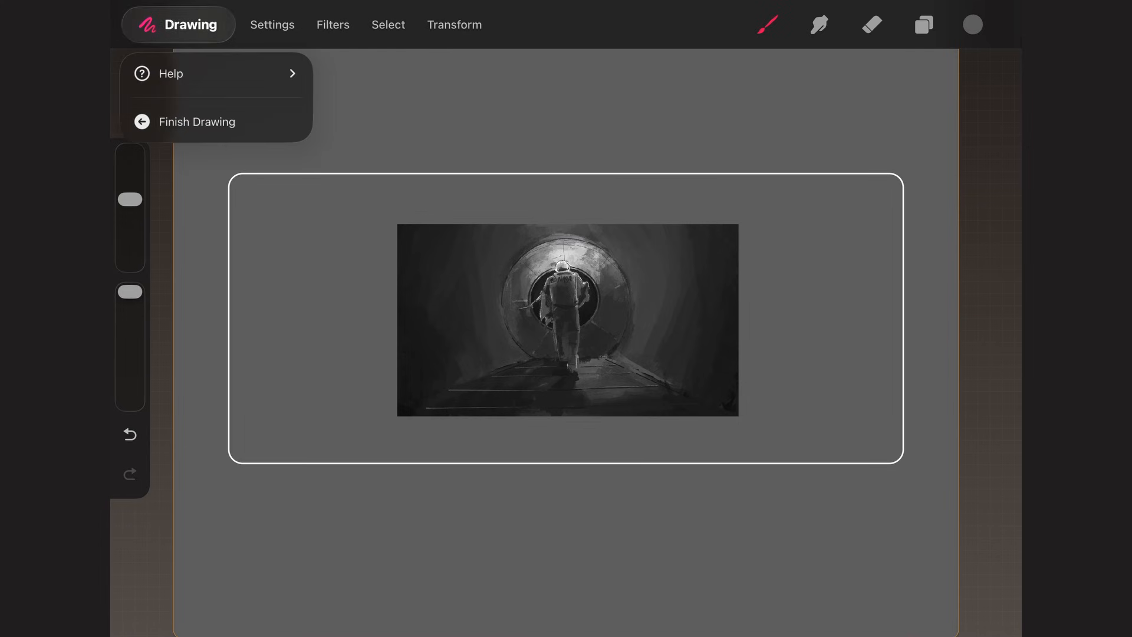
Apply an Action! Move and Scale keyframe to the tunnel drawing, then open the street flipbook
click(196, 121)
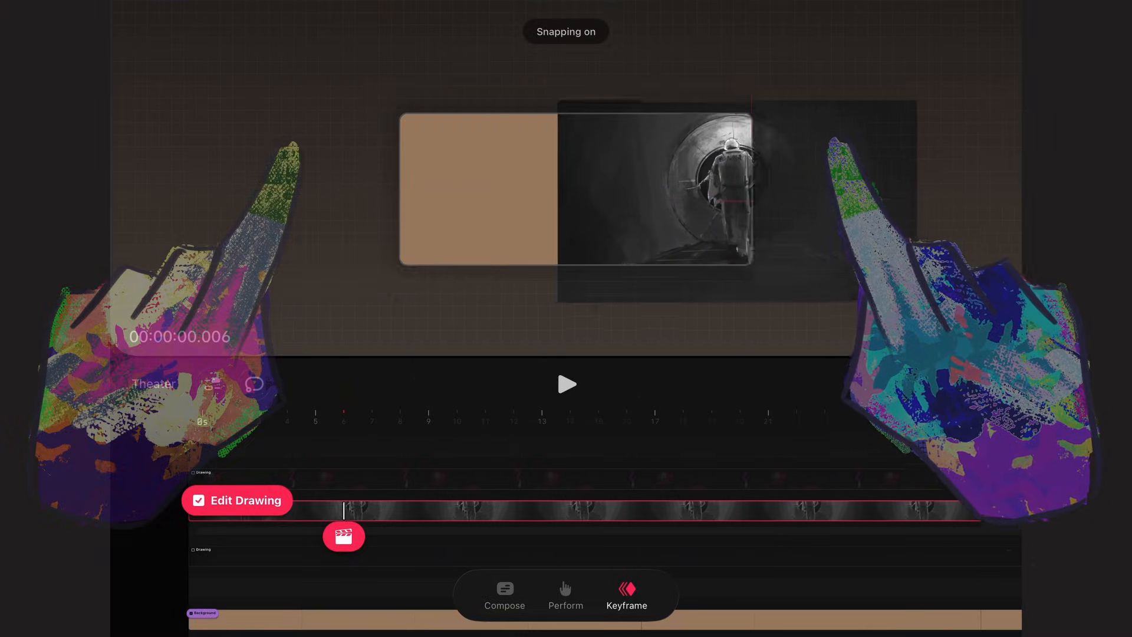
click(572, 189)
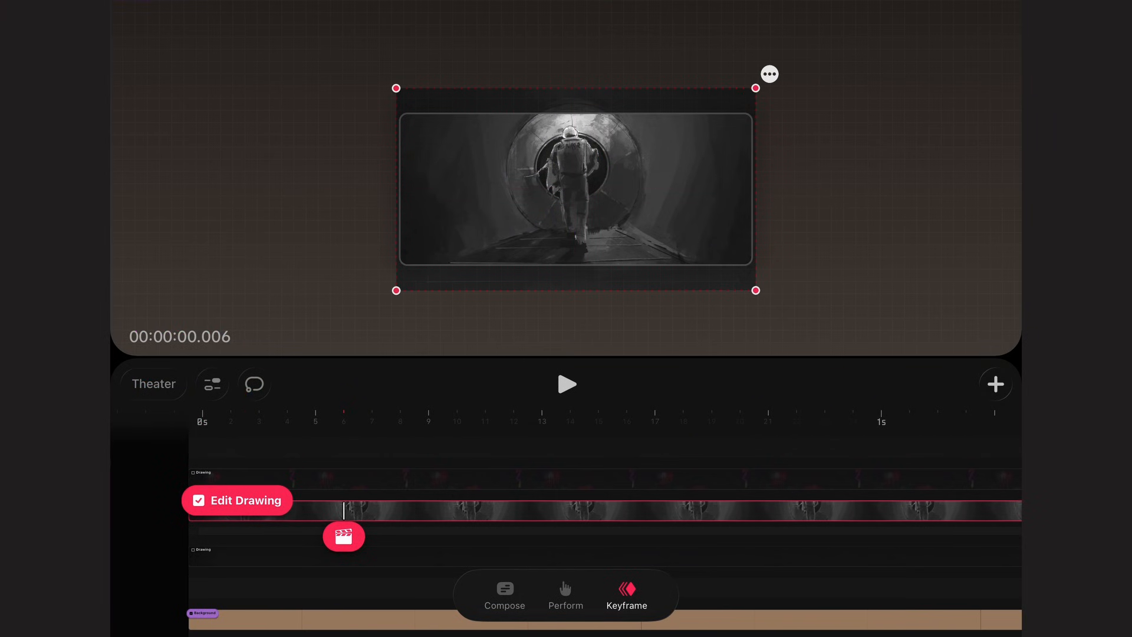
click(344, 536)
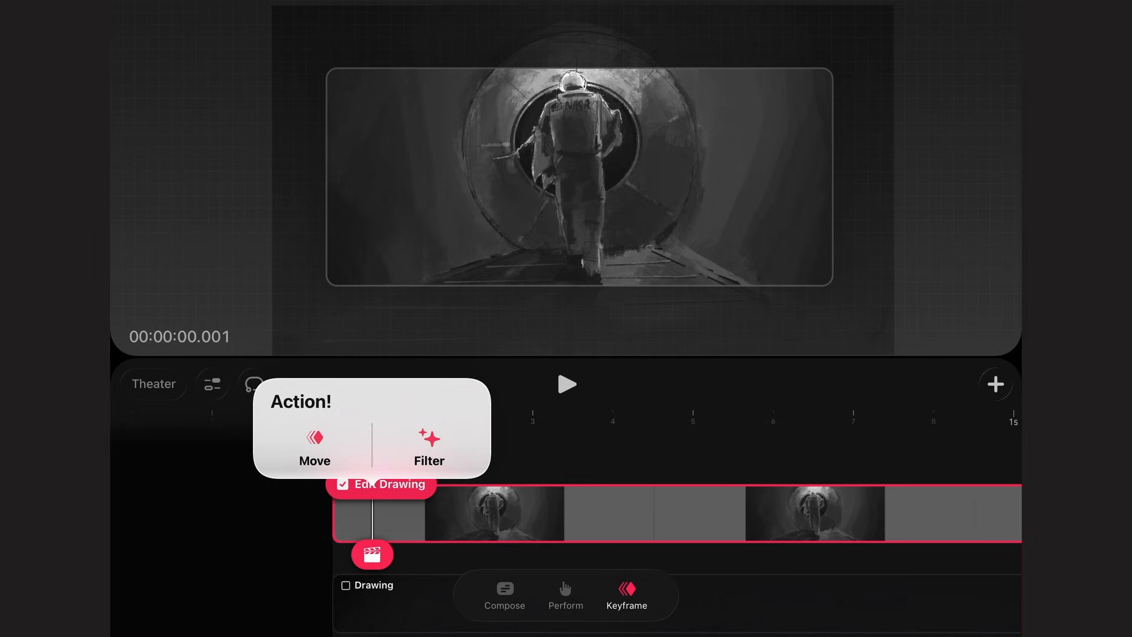
click(313, 447)
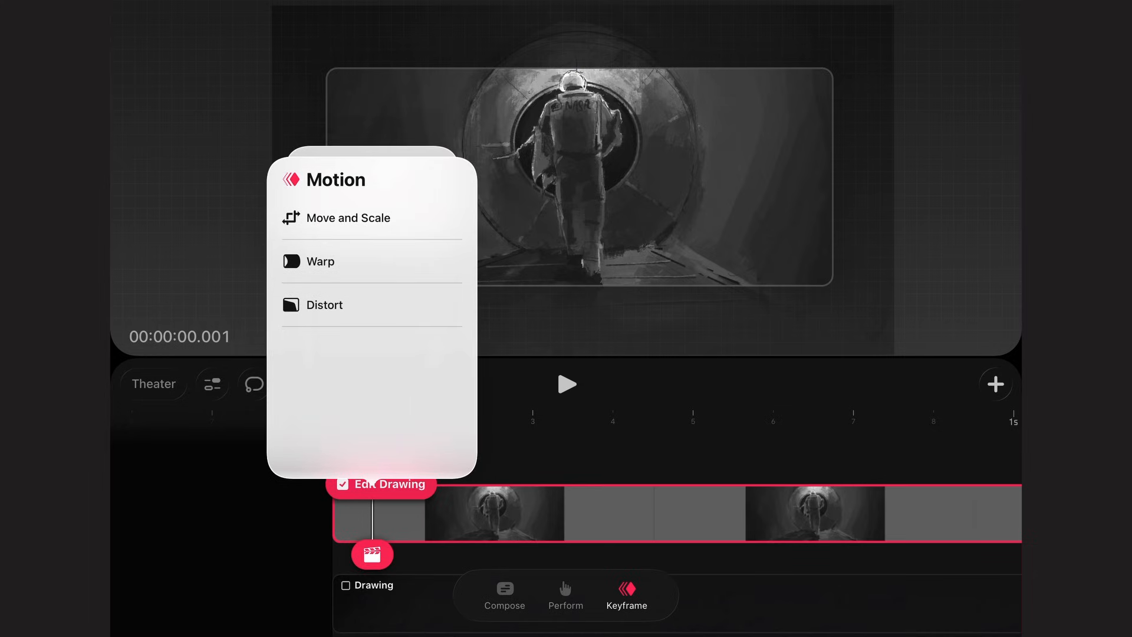
click(347, 218)
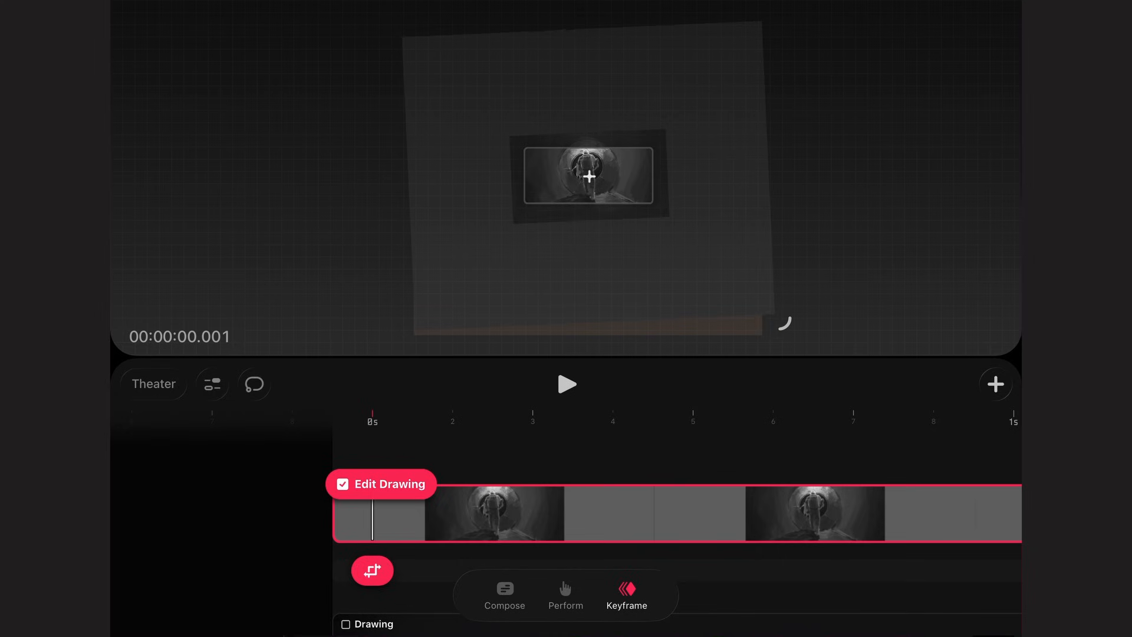
click(567, 384)
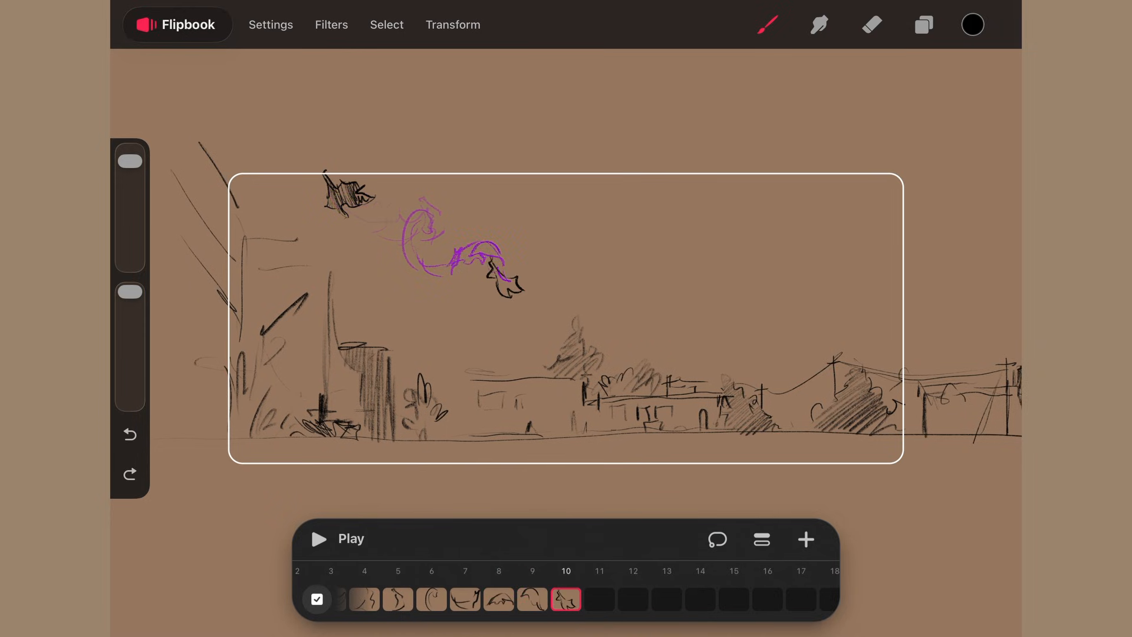
Freehand-select the cyclist sketch, transform it, and return to the timeline
click(177, 23)
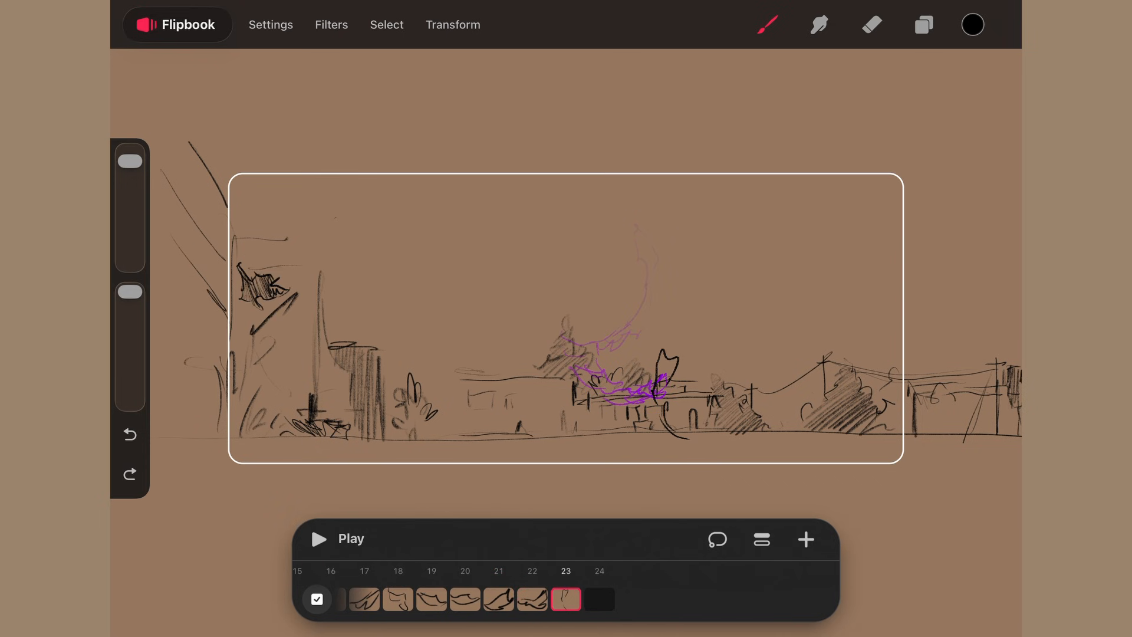
click(386, 24)
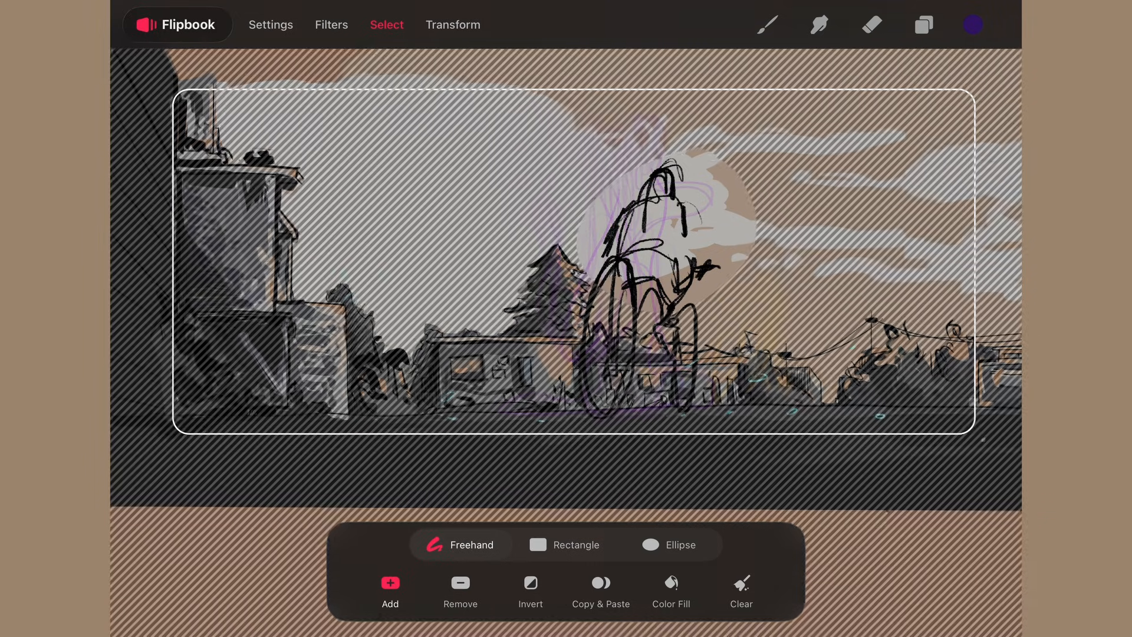
click(453, 23)
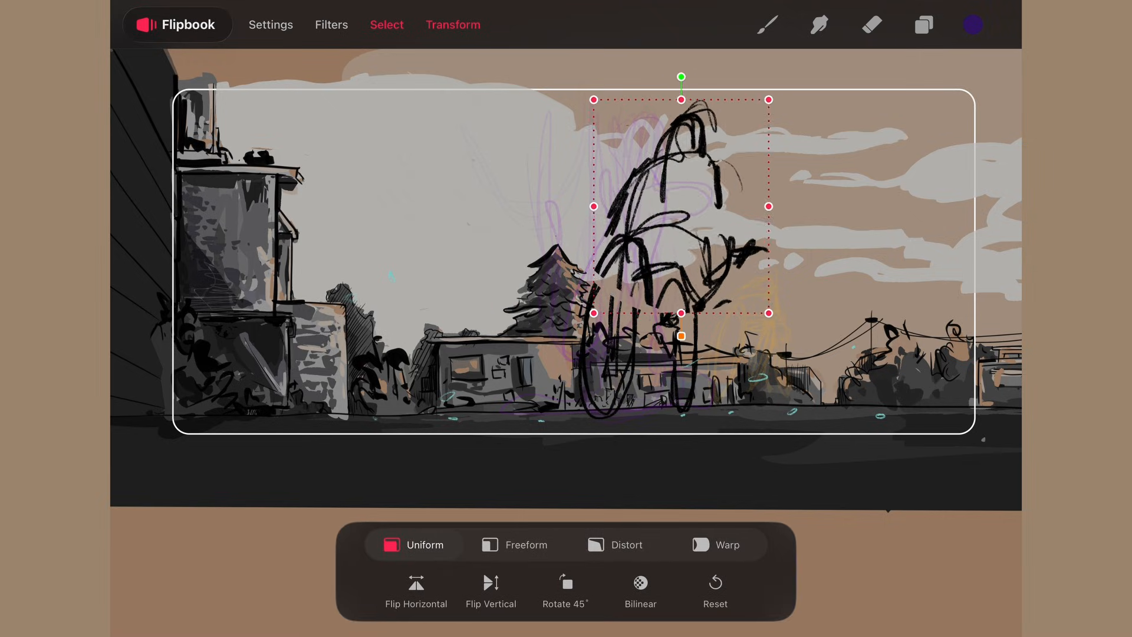
click(331, 24)
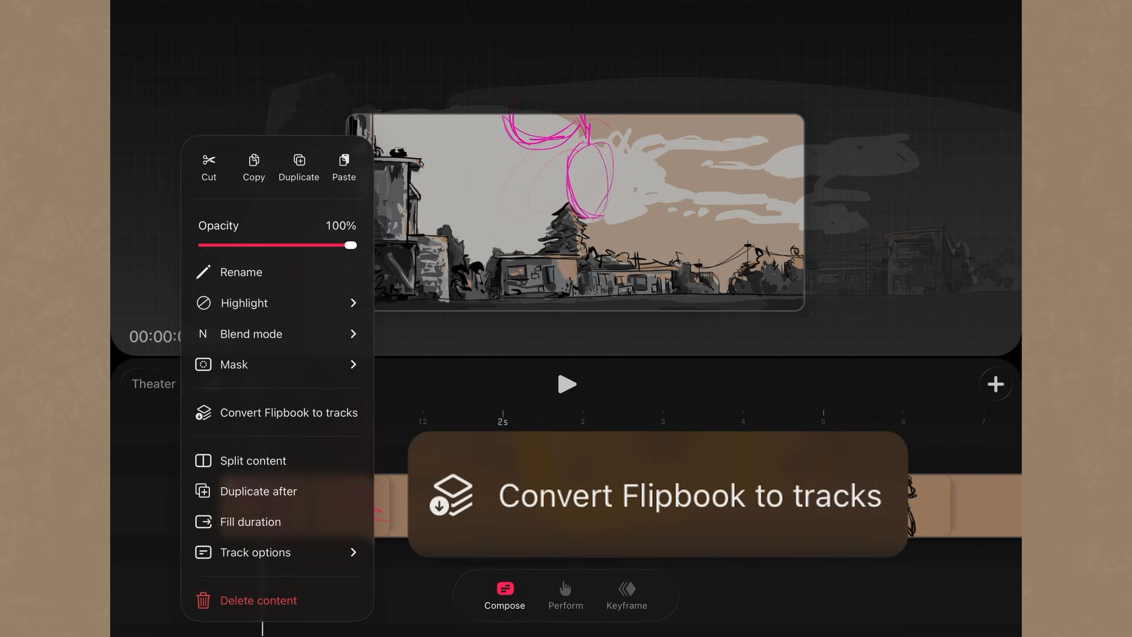
Convert the street flipbook to drawing tracks, edit one, then open the red-haired woman flipbook
click(288, 412)
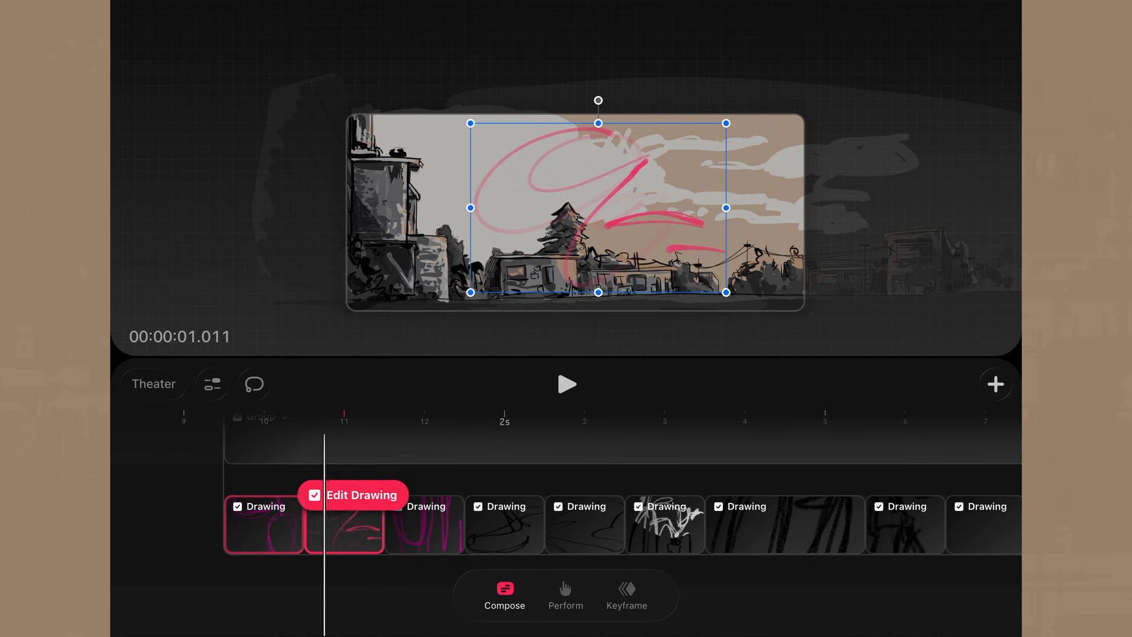
click(354, 495)
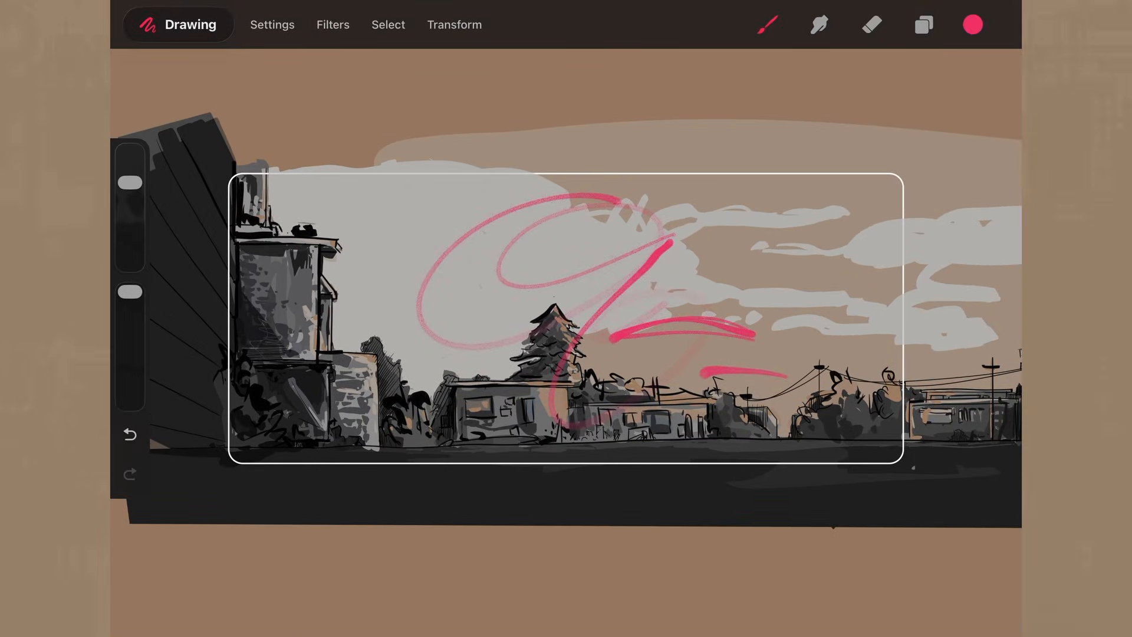
click(332, 25)
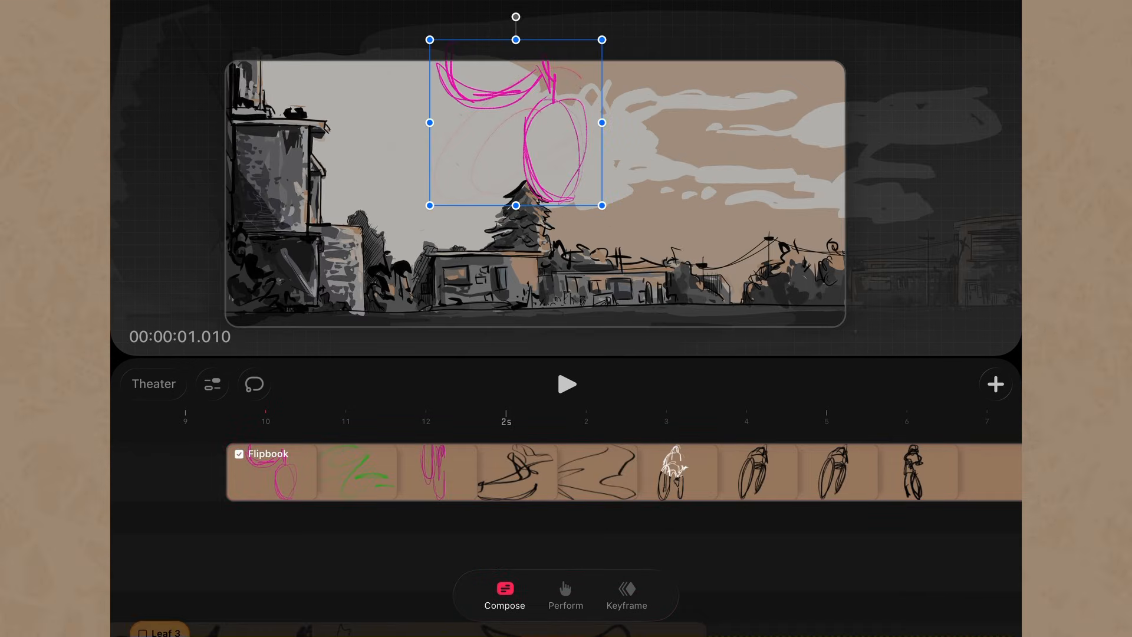
click(567, 383)
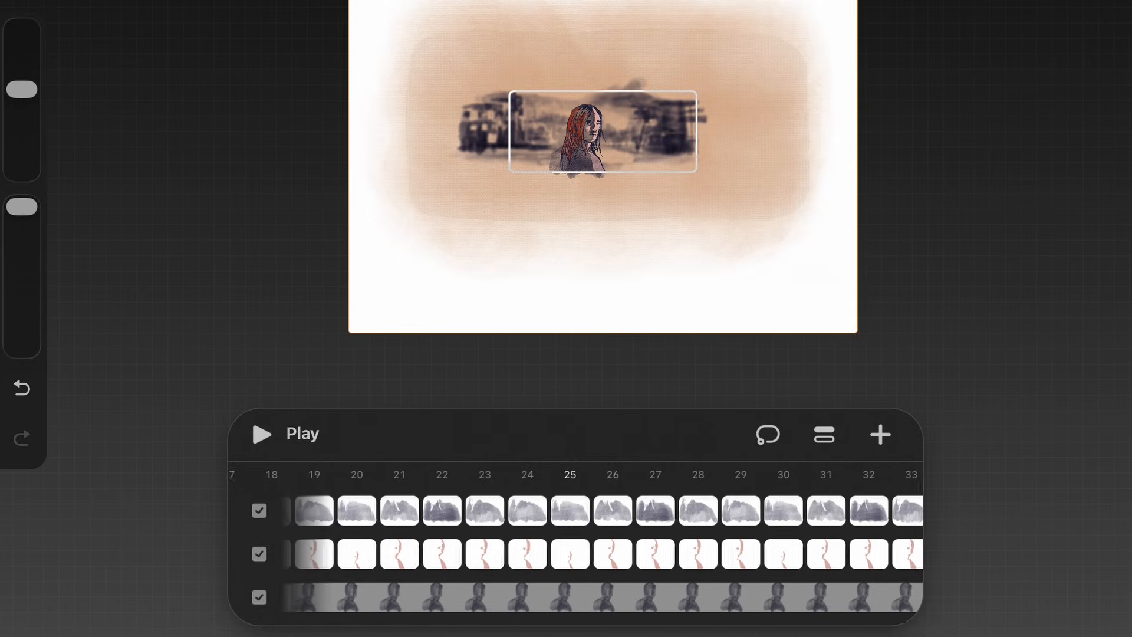
Scroll through the mouth, hair and figure layer frames, then open the Add new panel
scroll(right, 3)
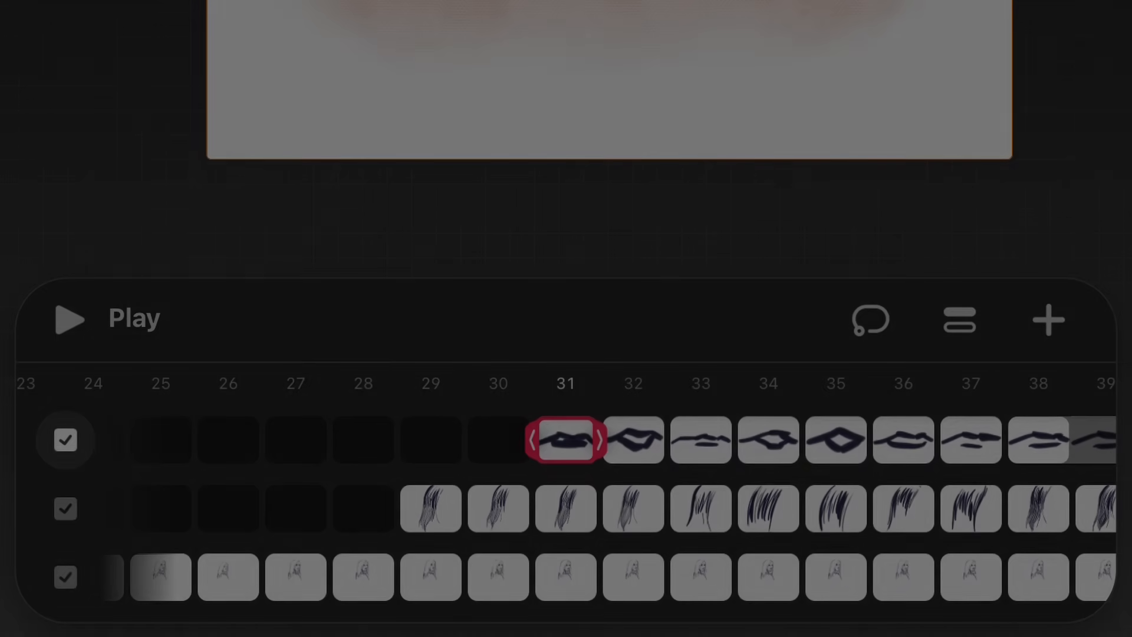
click(1048, 319)
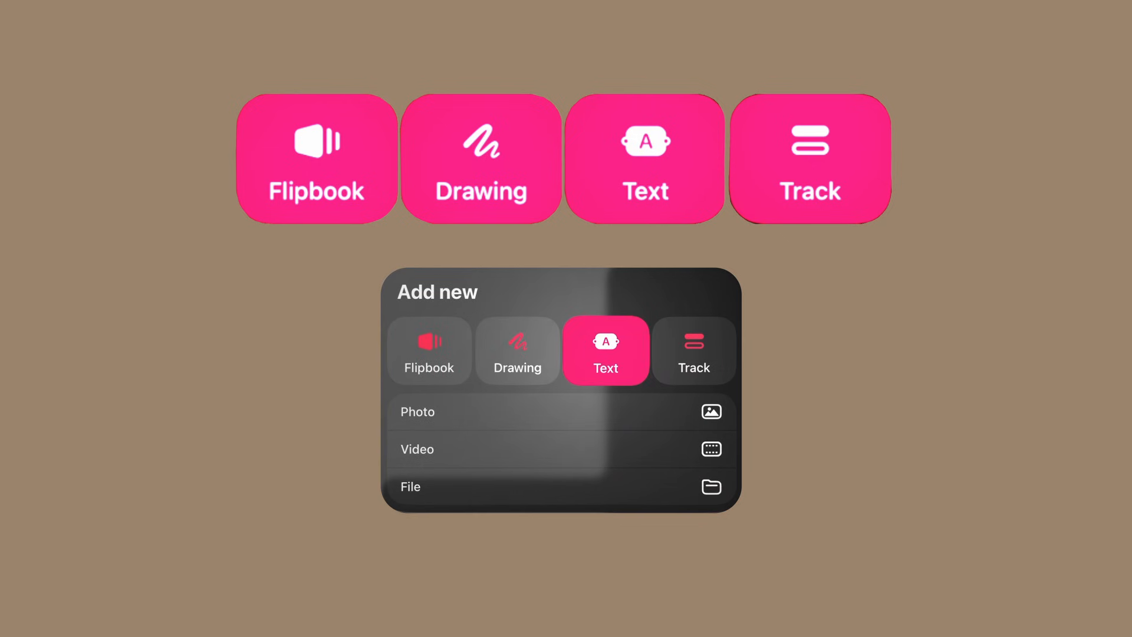
Add a 'Hi' text track and a drawing track above, and clip the orange paint into the letters
click(605, 350)
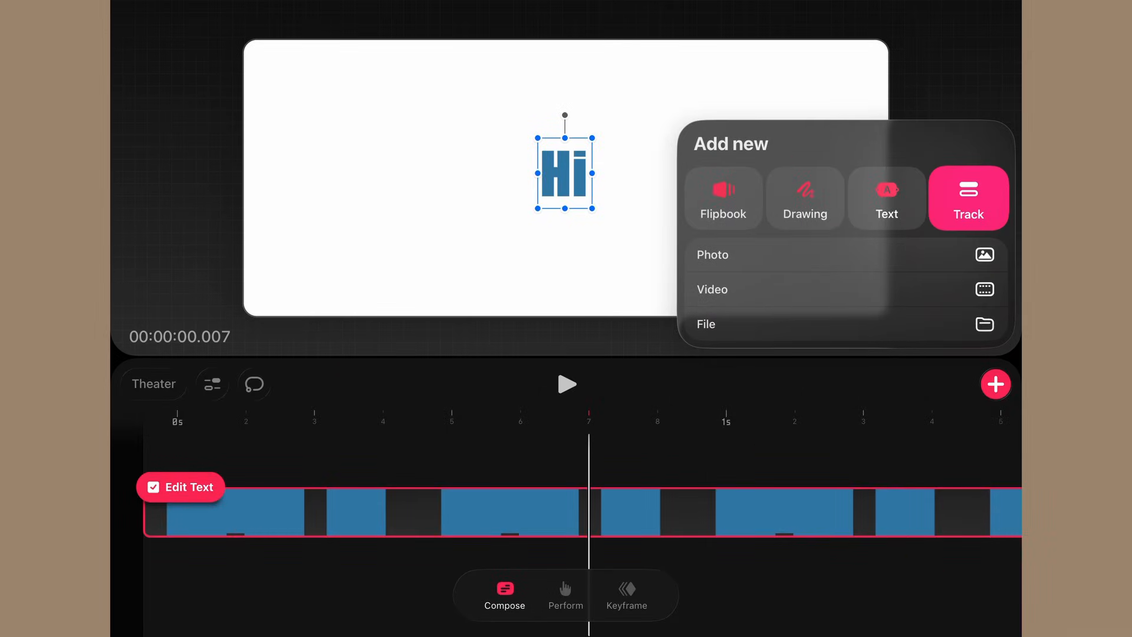
click(804, 198)
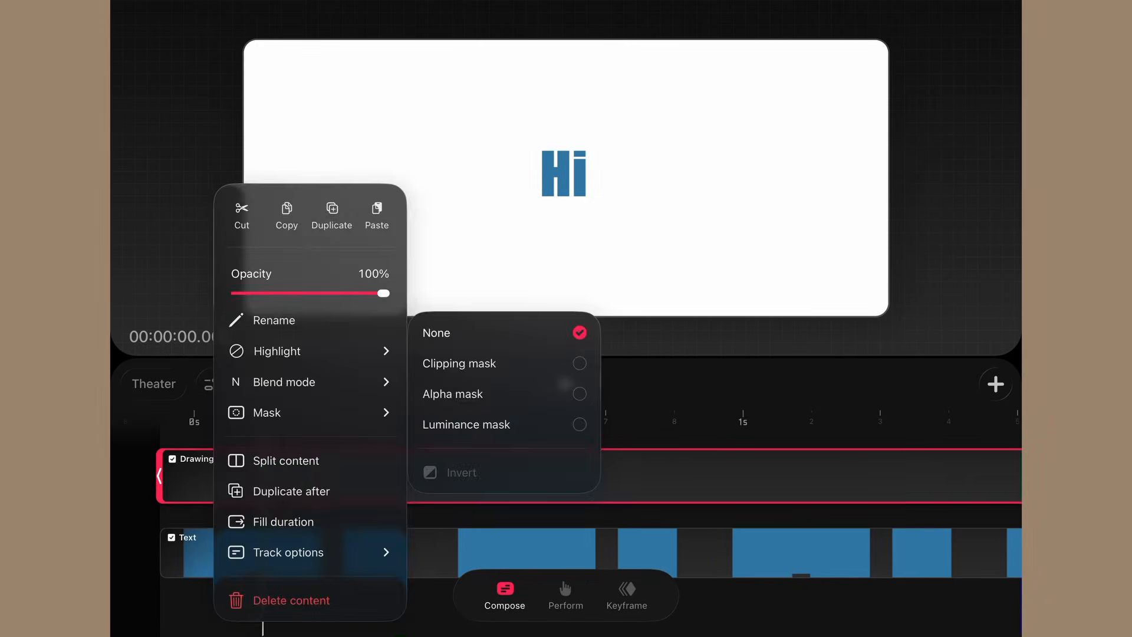
click(457, 364)
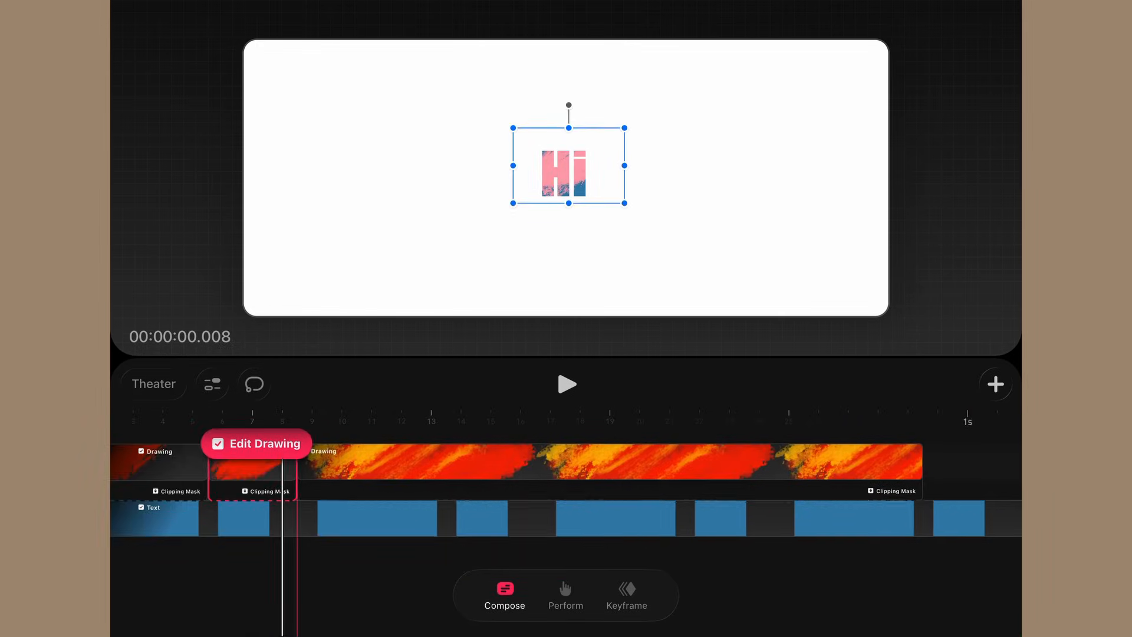